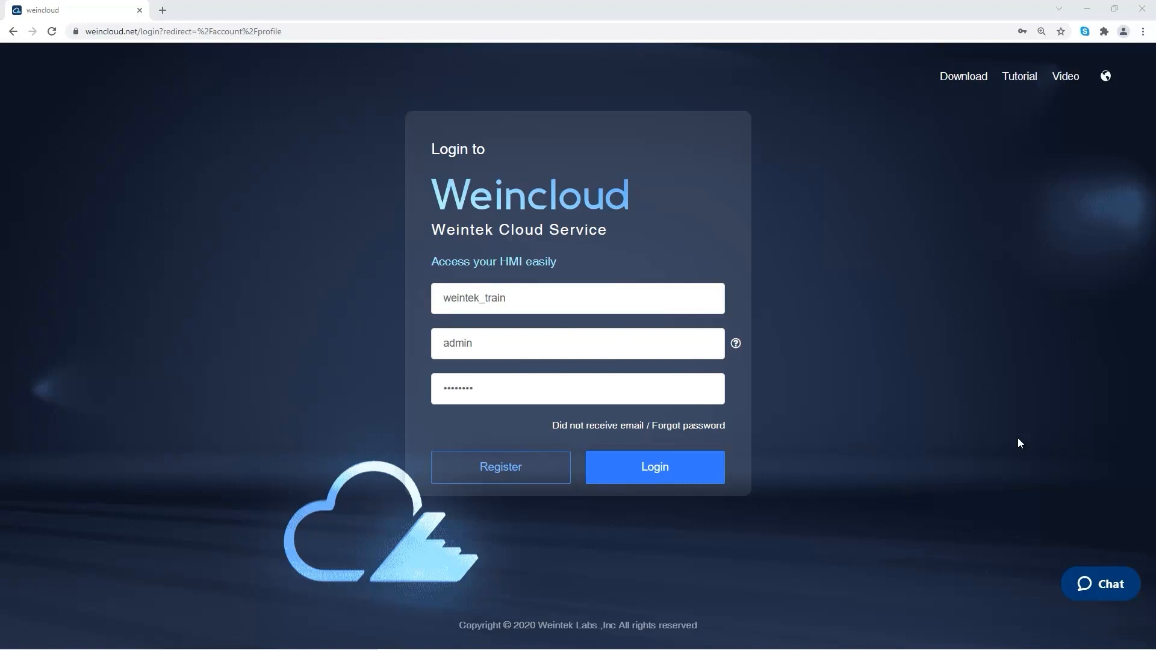
# Log in to Weincloud as admin and show the Sean-cMT-F71E device's empty Data Source page.
pyautogui.click(653, 466)
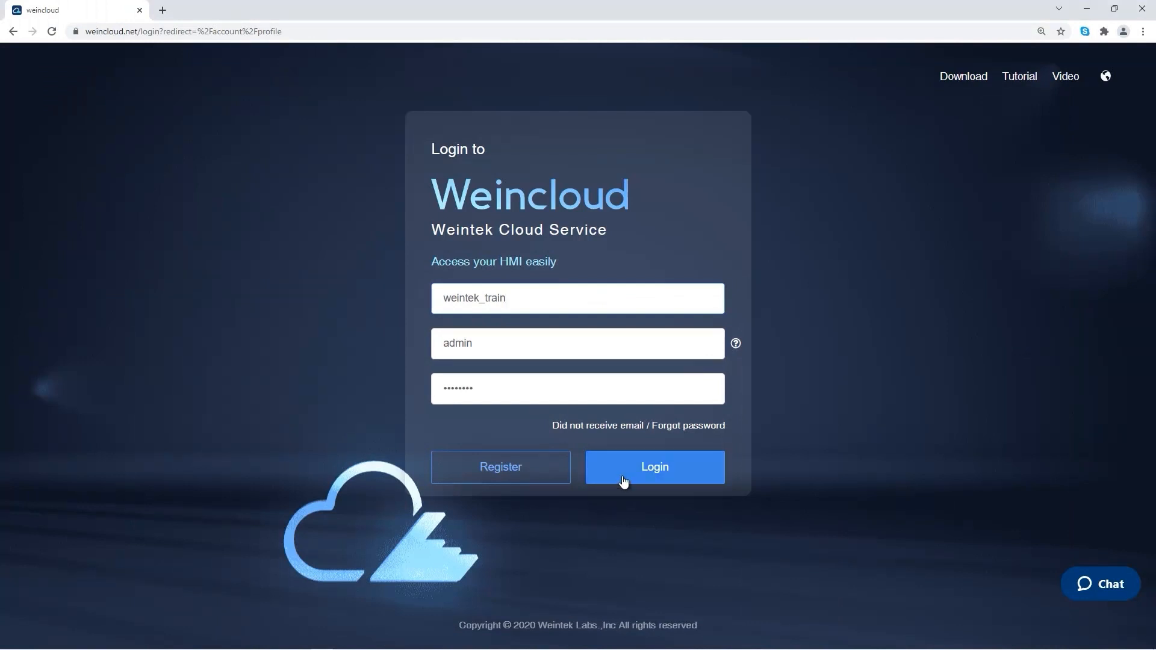
pyautogui.click(653, 467)
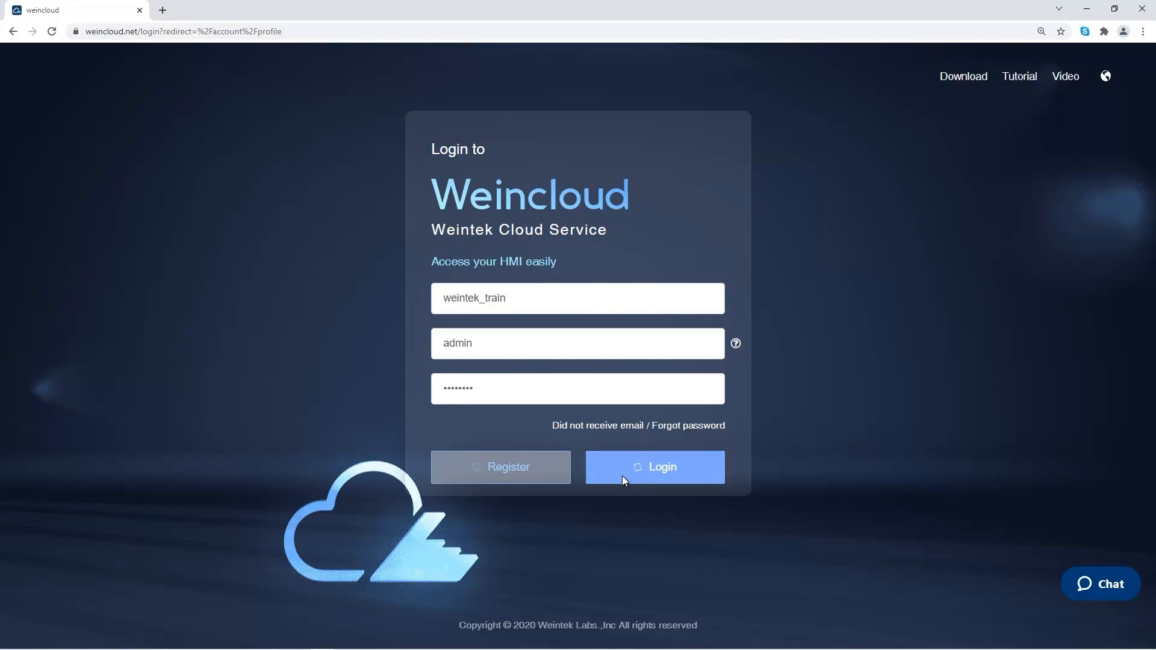
pyautogui.click(654, 467)
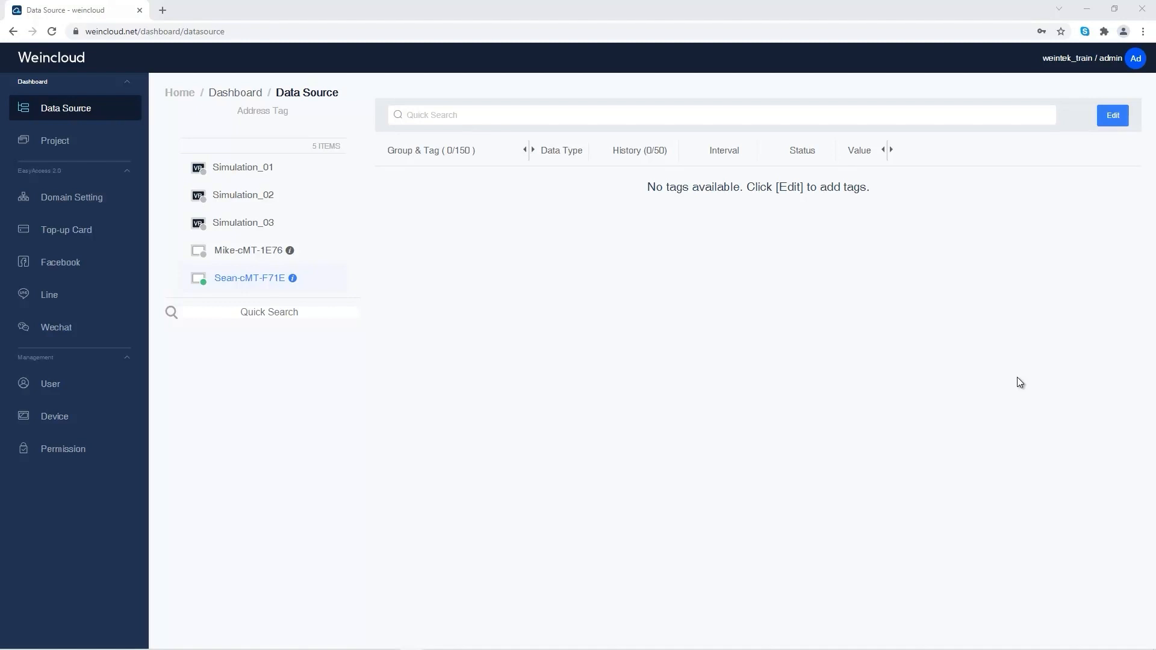
pyautogui.moveTo(265, 283)
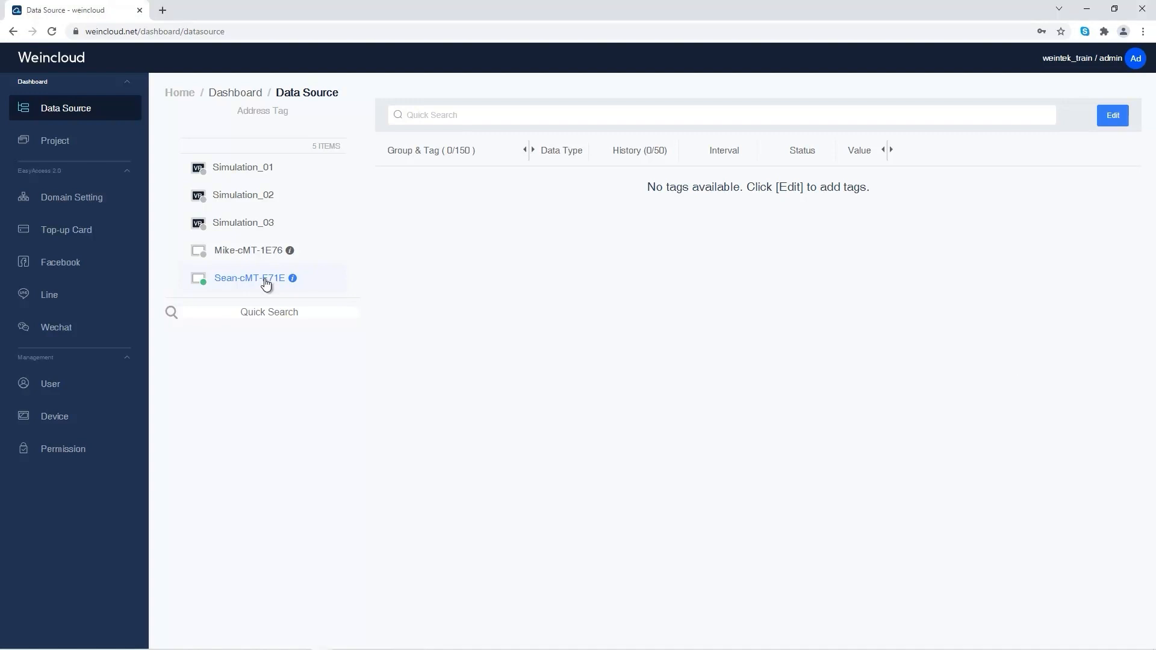
# Add an Int tag named 'machine1 temperature' to Sean-cMT-F71E with History set to Yes.
pyautogui.press('ctrl+plus')
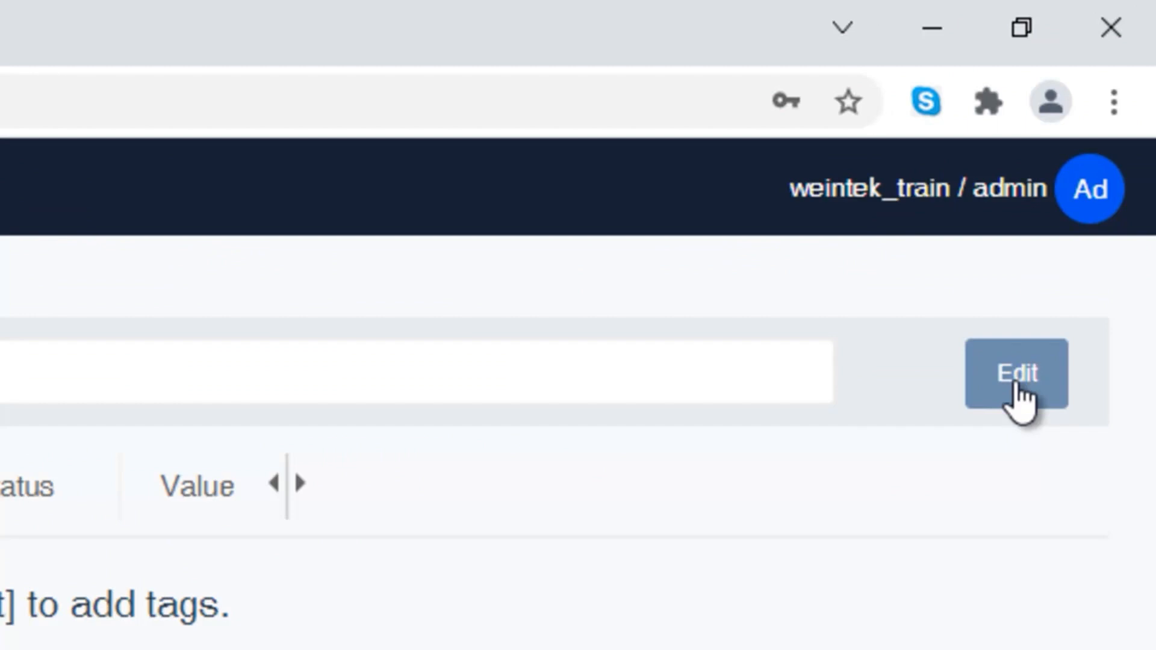
pyautogui.click(1015, 373)
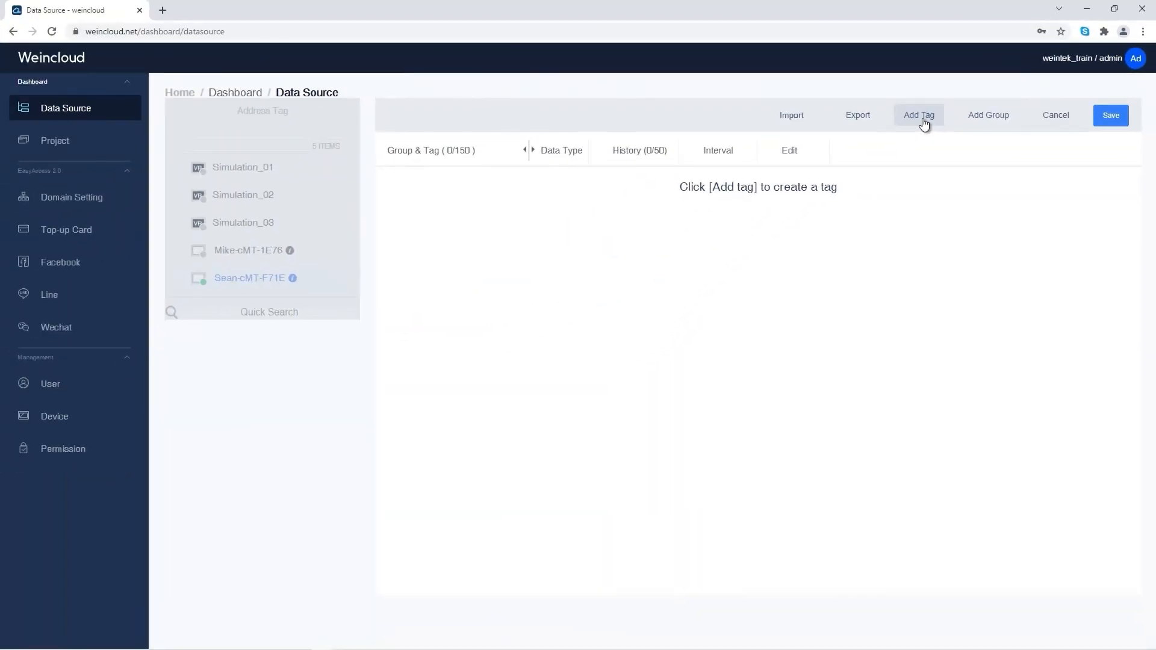
pyautogui.click(919, 115)
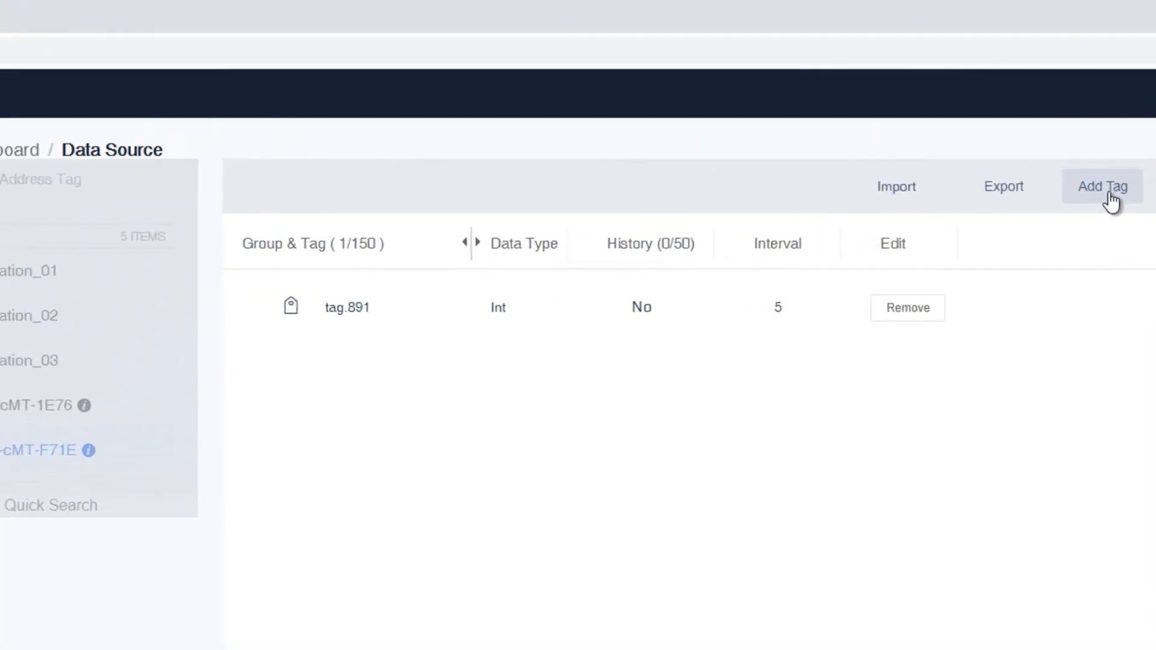
pyautogui.moveTo(394, 315)
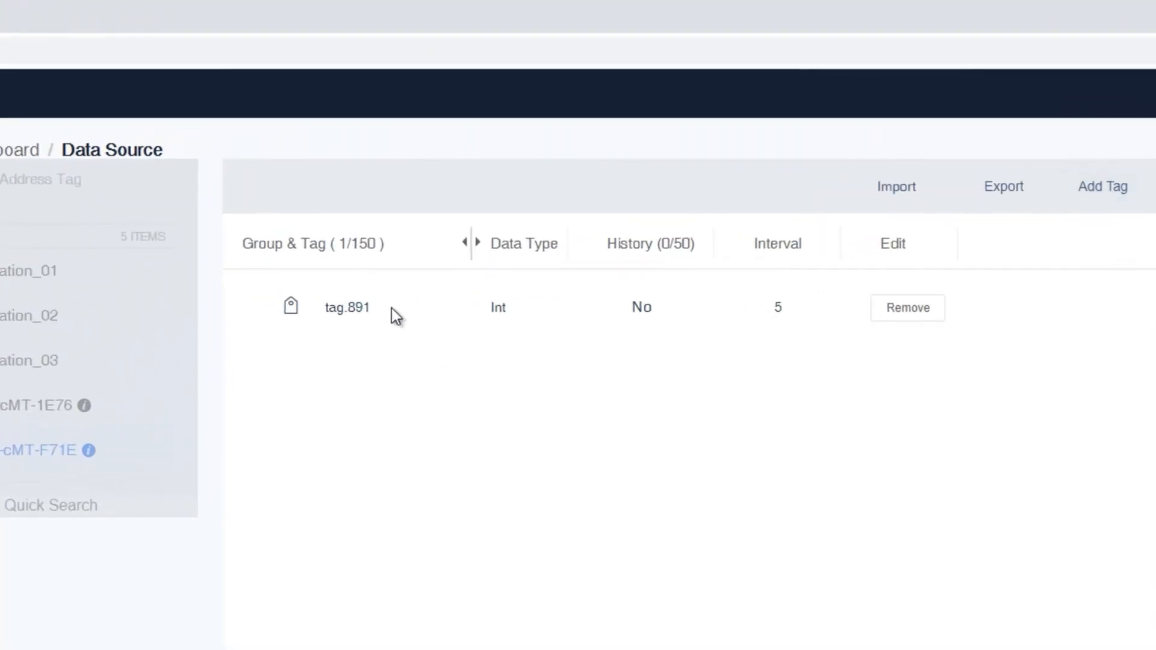
pyautogui.doubleClick(347, 307)
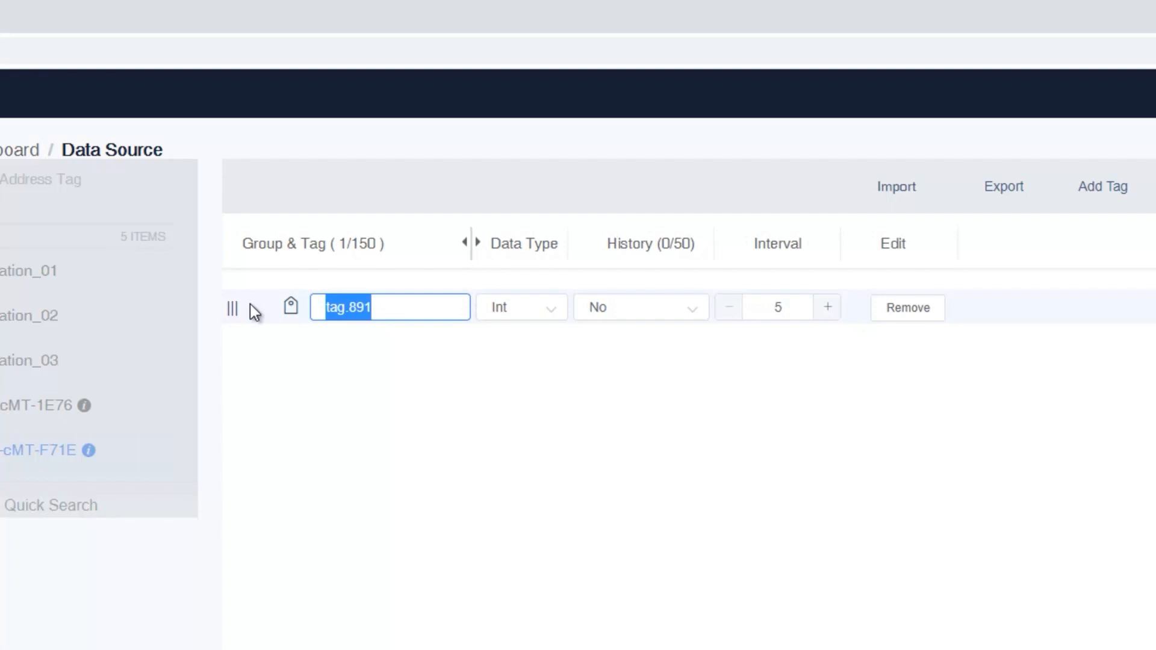
pyautogui.write('machine1 te')
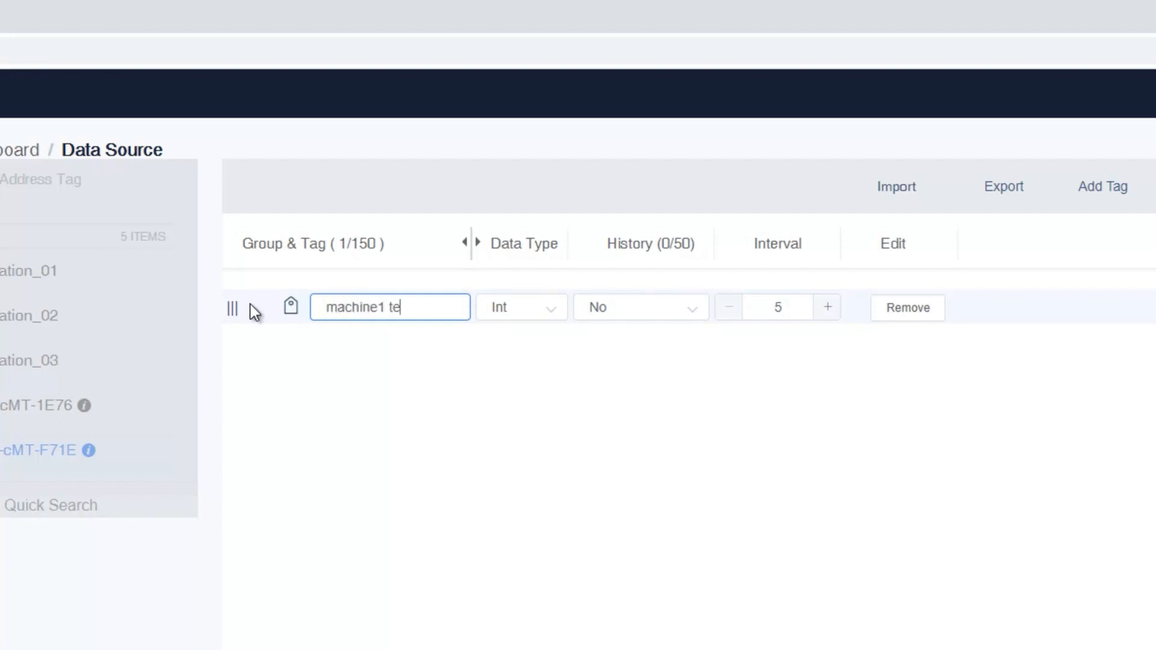
pyautogui.write('mpera')
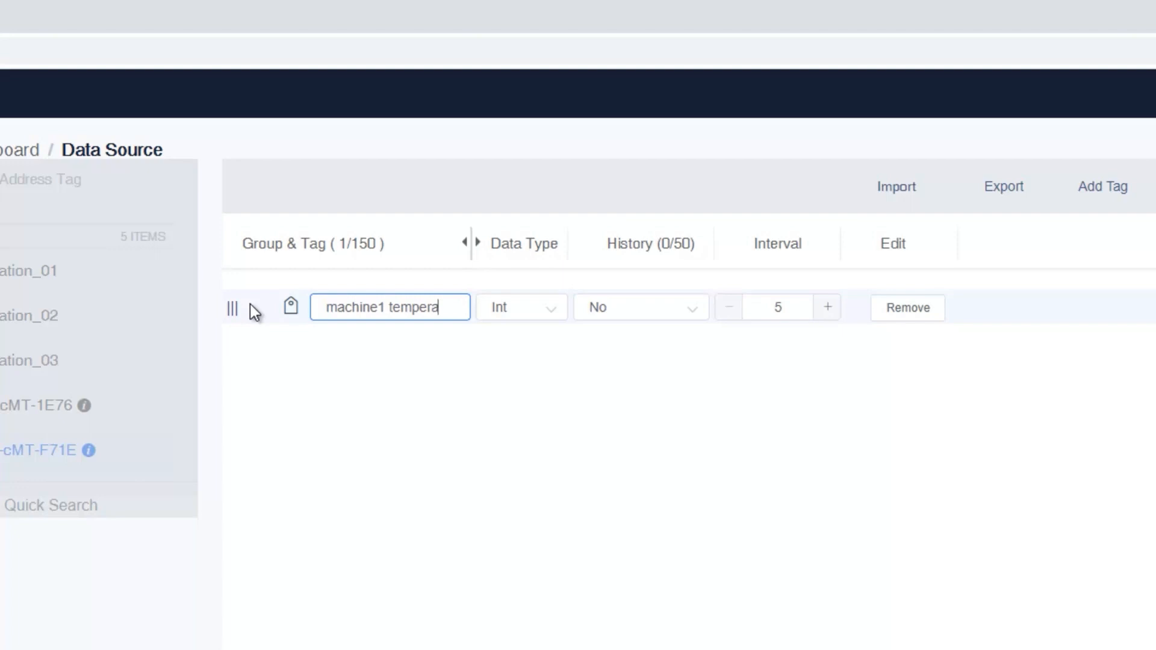
pyautogui.click(520, 308)
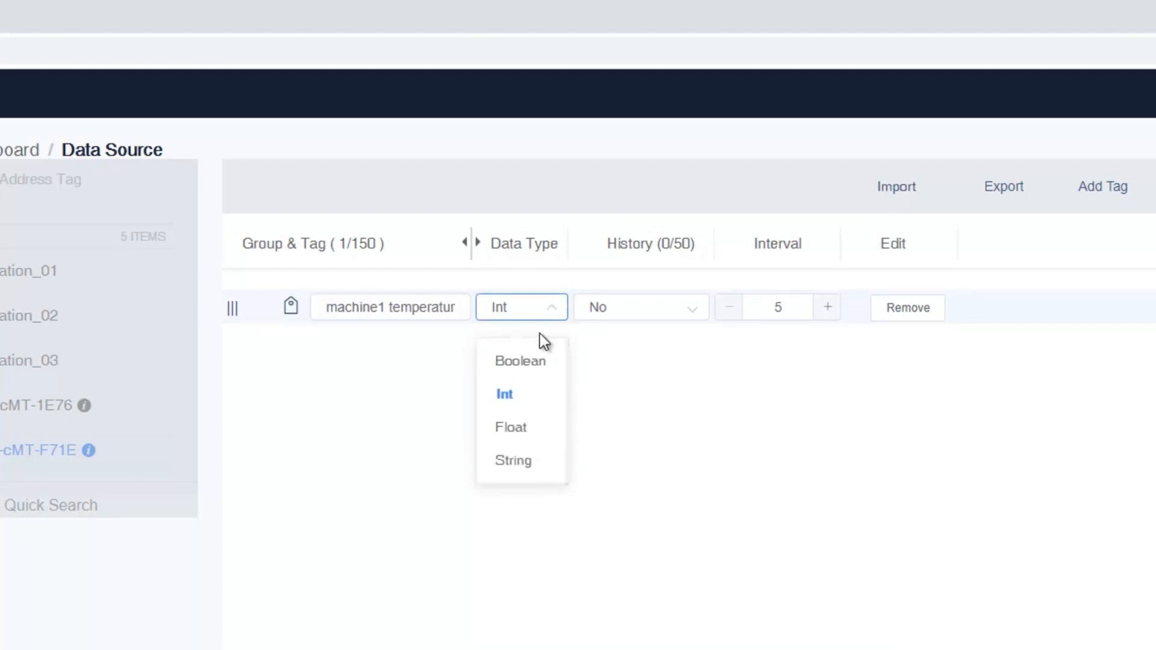
pyautogui.click(640, 306)
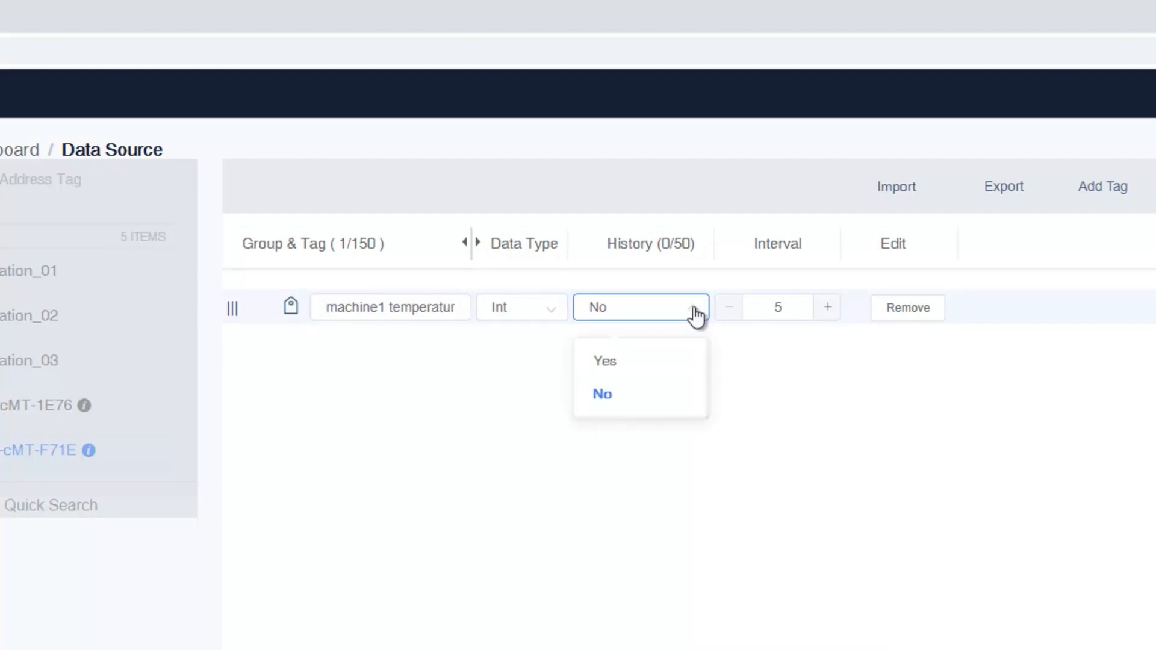
pyautogui.moveTo(604, 361)
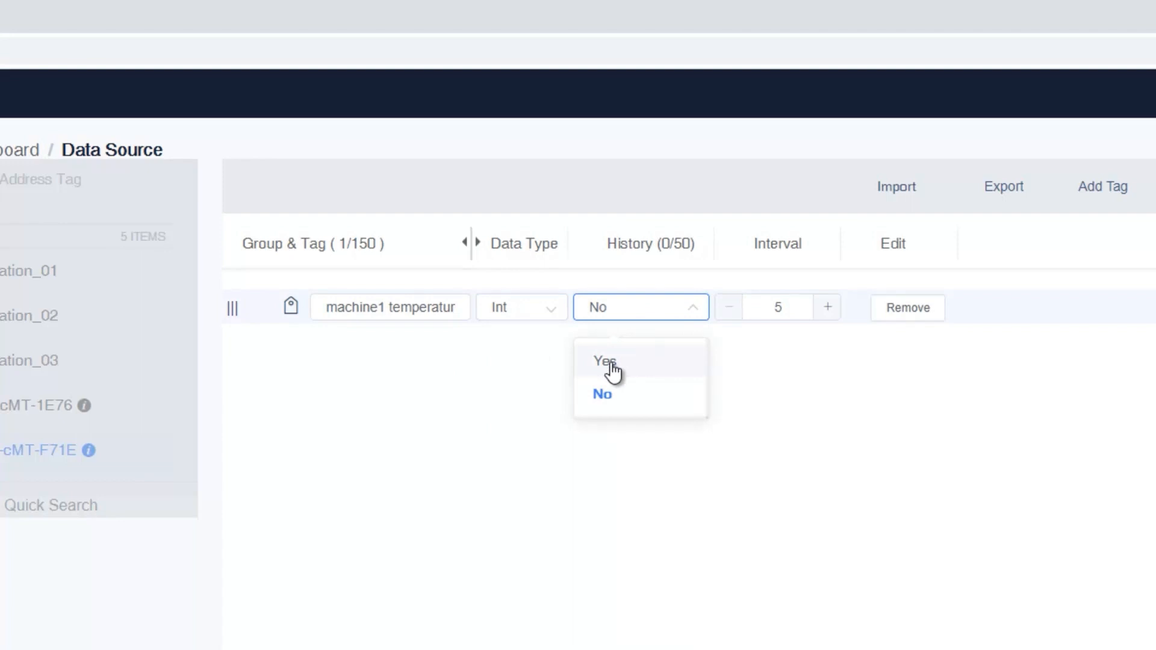
pyautogui.click(604, 361)
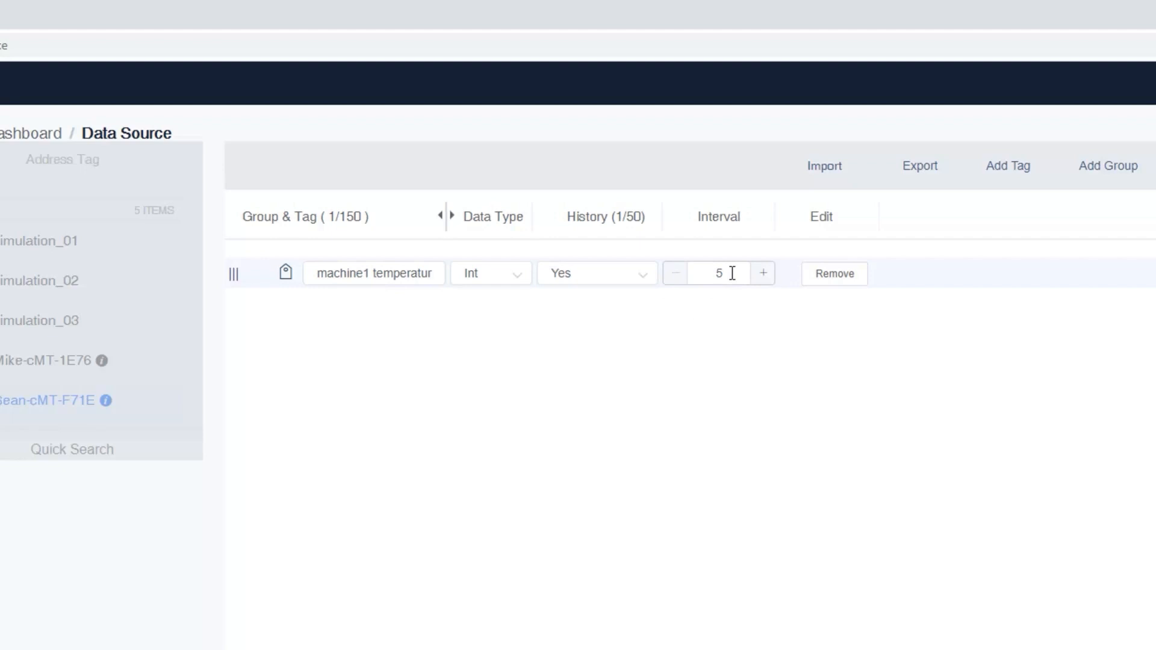
# Save the 'machine1 temperature' tag to the device's data source.
pyautogui.click(718, 272)
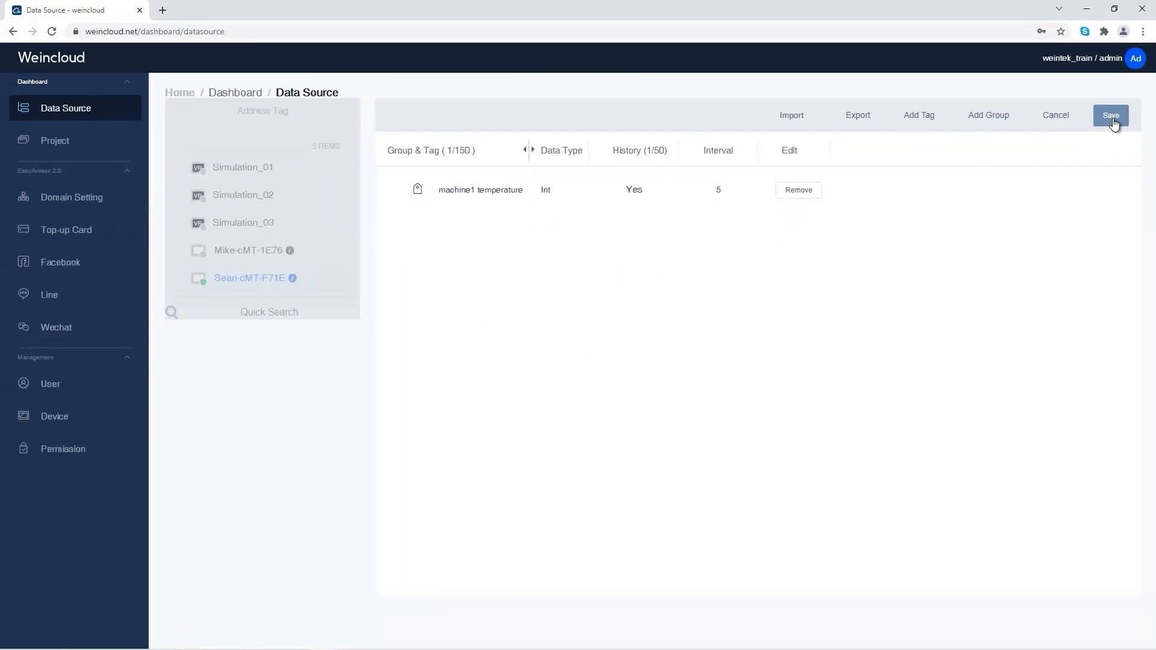
pyautogui.click(1110, 115)
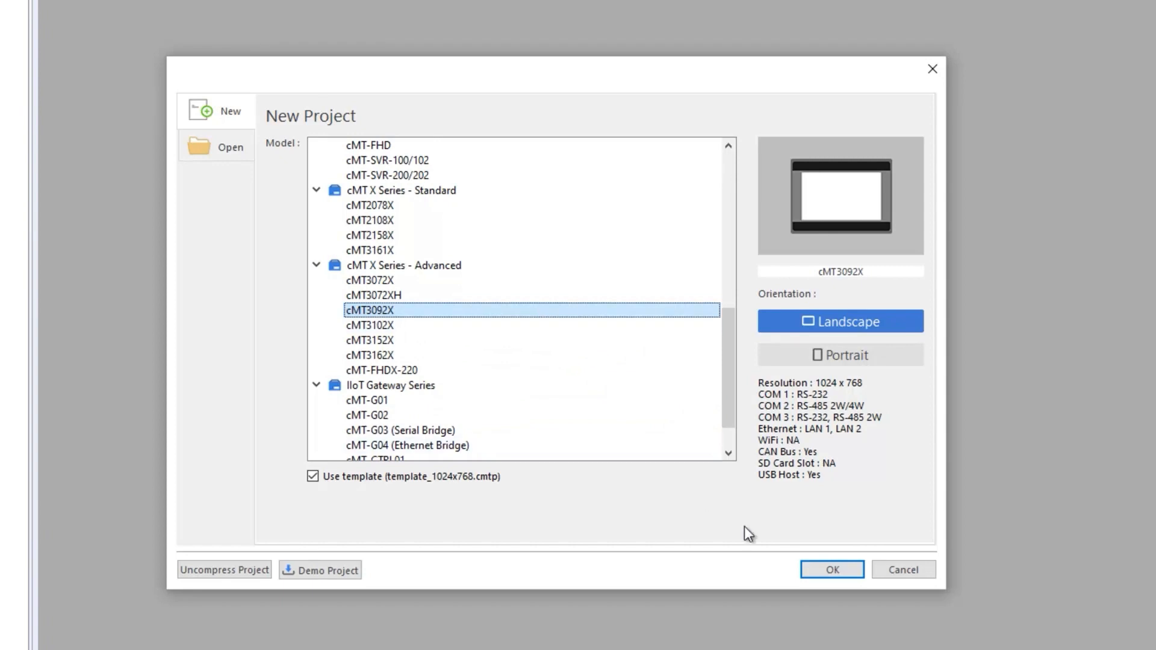
# Create the cMT3092X project and dismiss System Parameters.
pyautogui.click(830, 569)
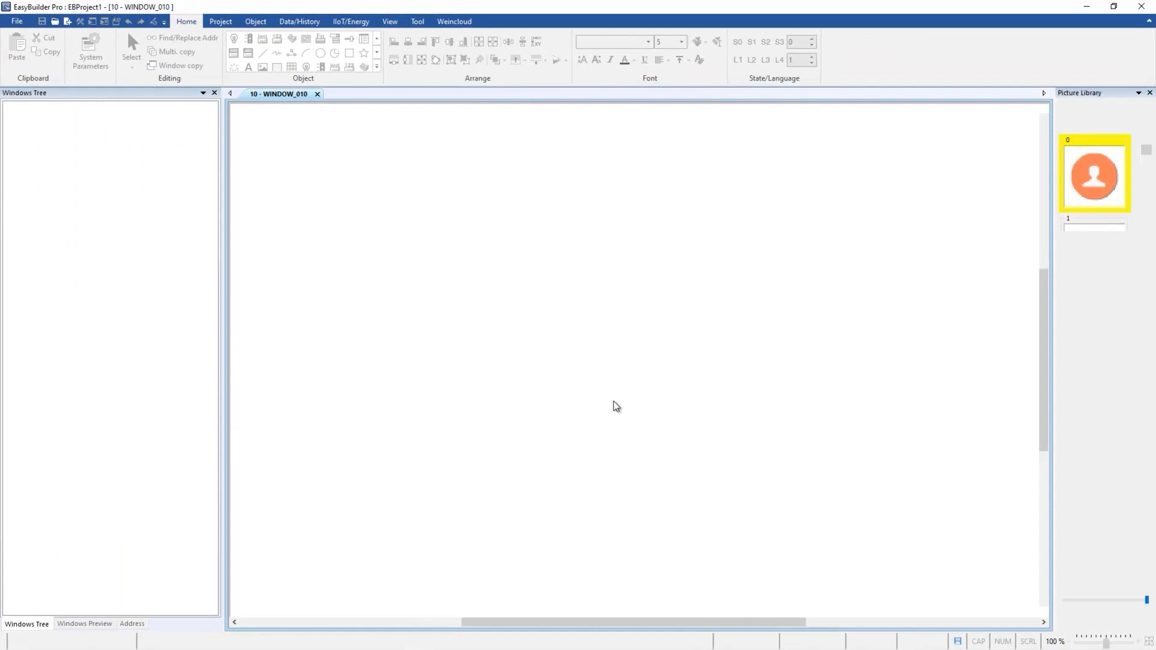
pyautogui.click(90, 48)
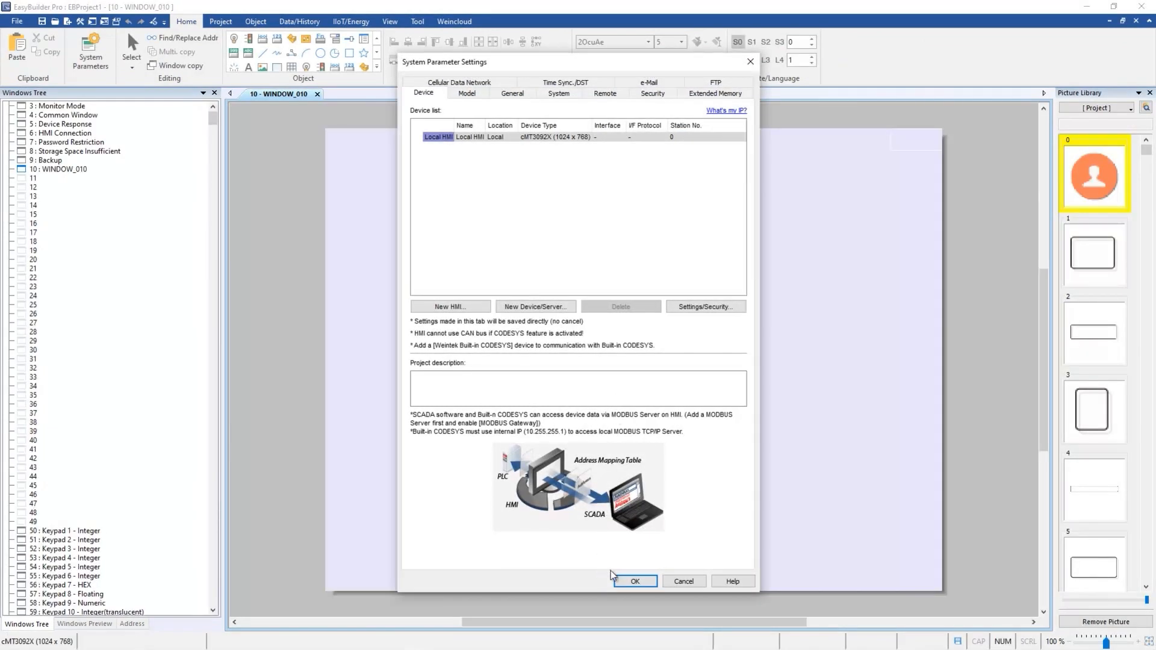
pyautogui.click(633, 582)
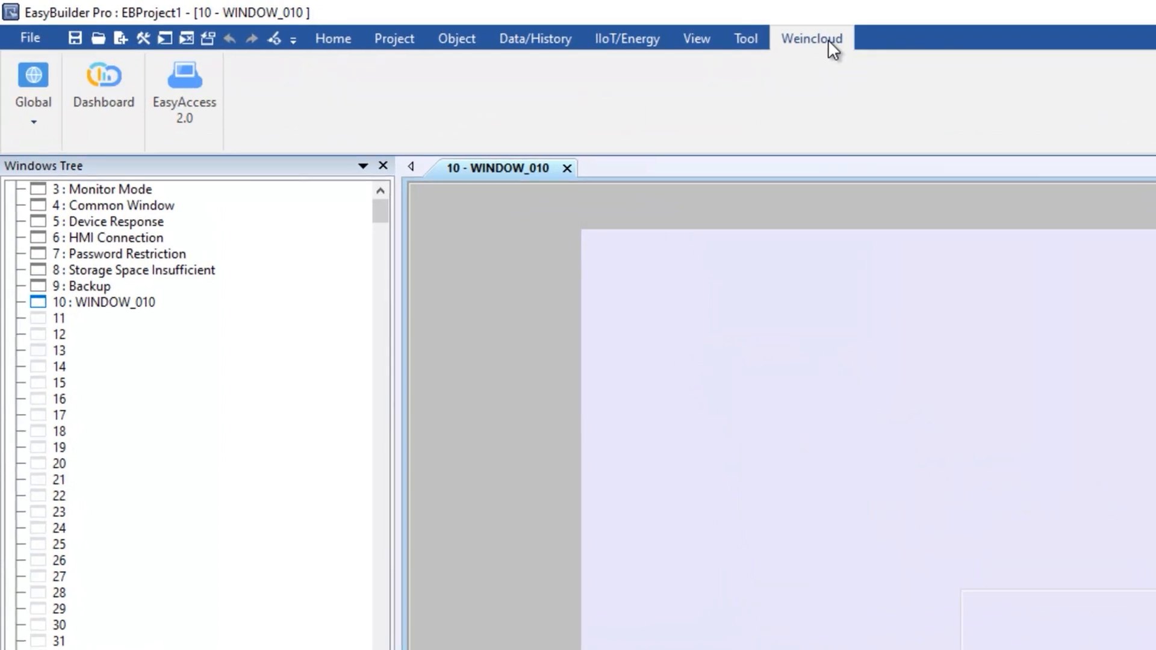
pyautogui.moveTo(779, 94)
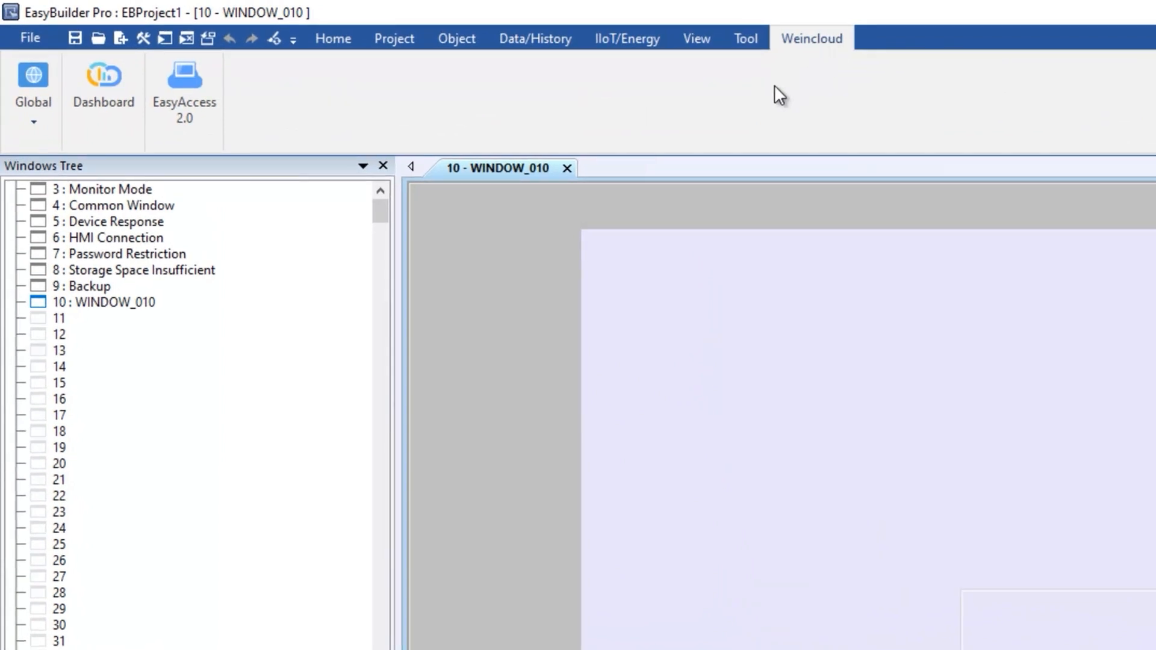
# Enable the Weincloud dashboard, log in to weintek_train, and set status address LW 100.
pyautogui.click(103, 81)
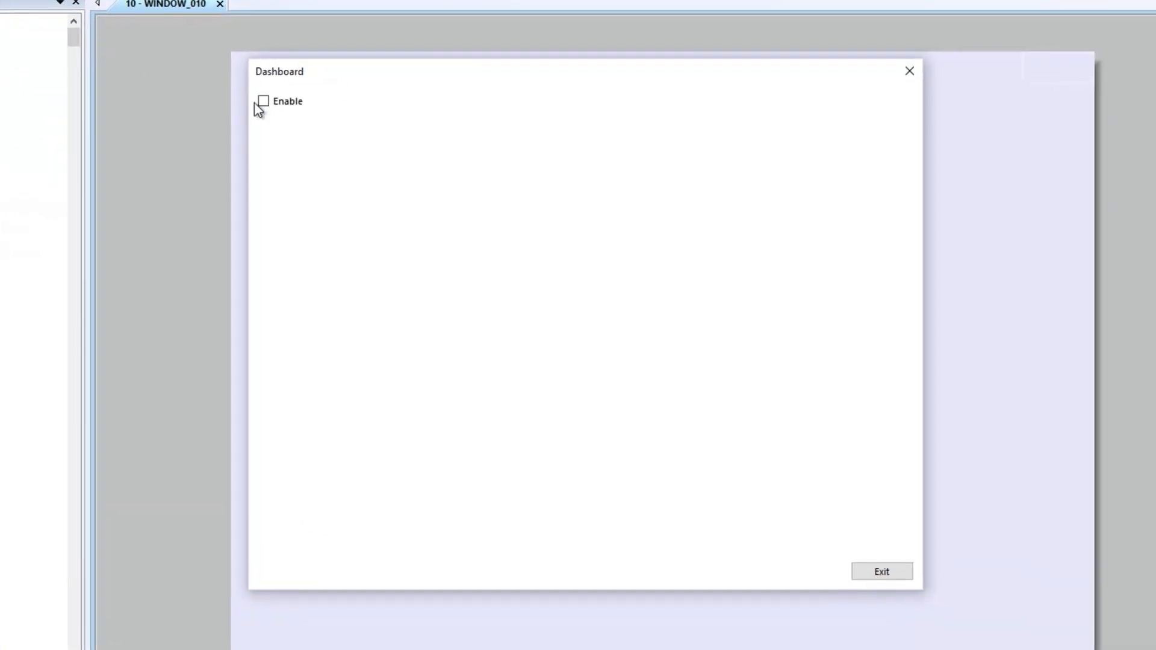
pyautogui.click(262, 101)
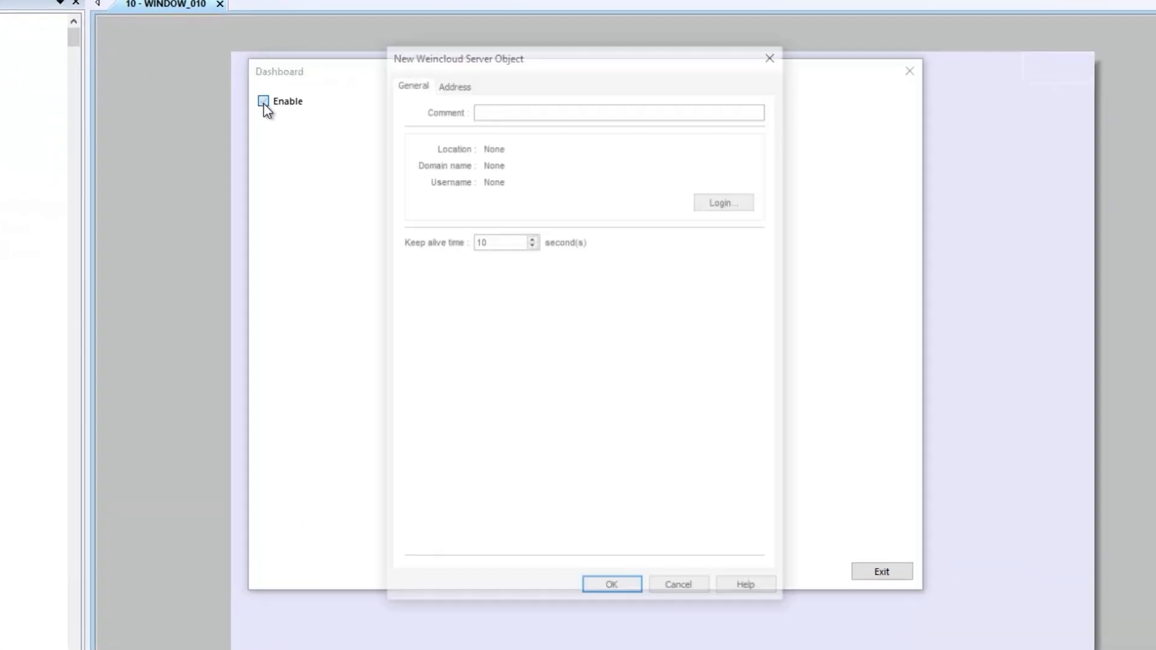
pyautogui.click(263, 101)
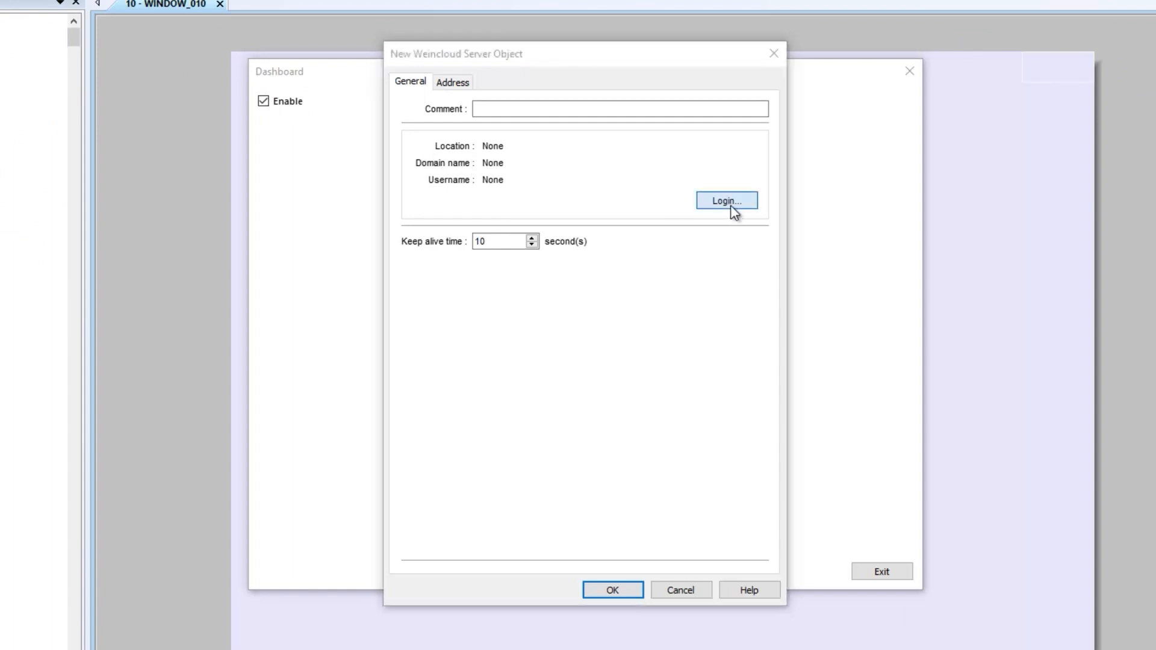
pyautogui.click(726, 200)
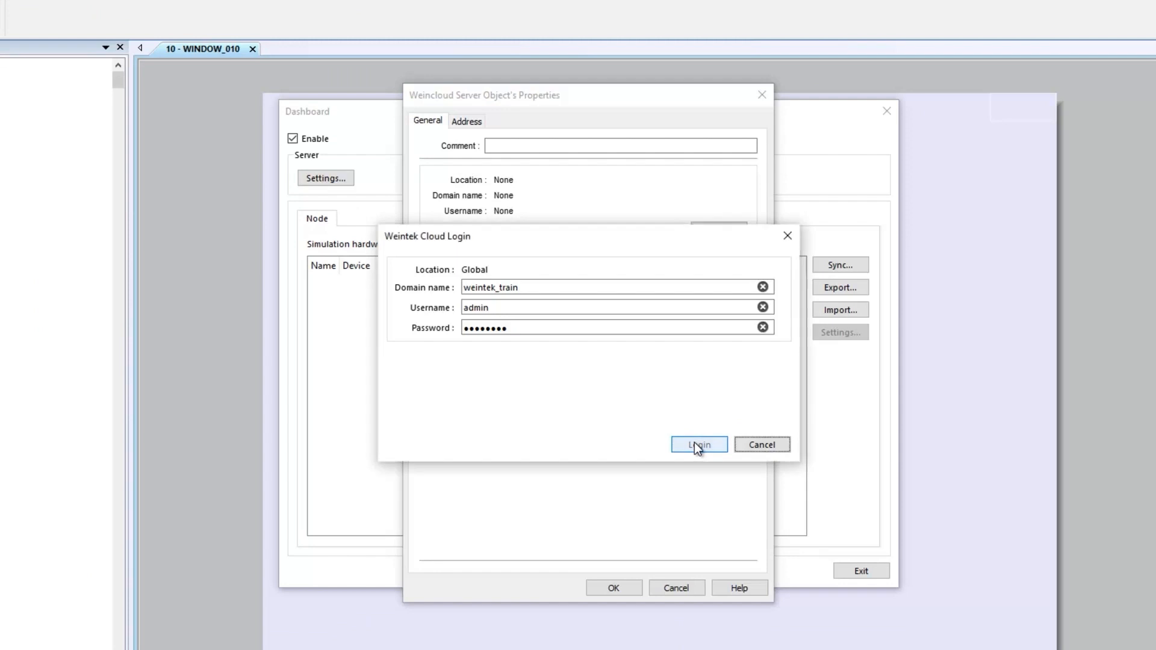
pyautogui.click(697, 445)
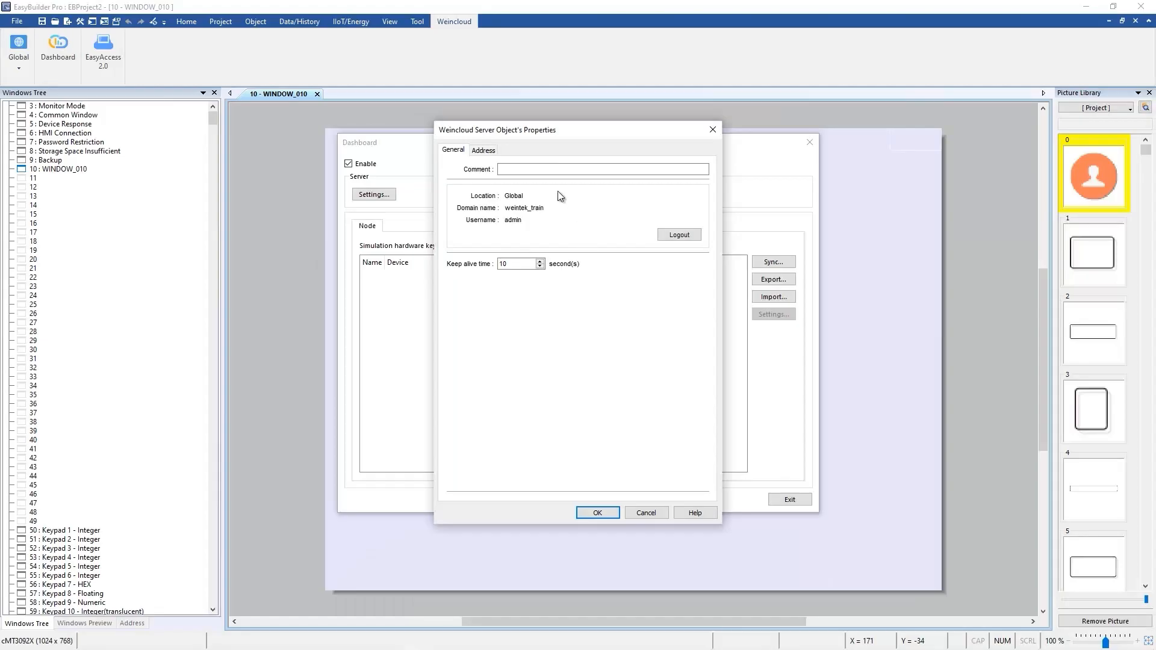
pyautogui.click(483, 149)
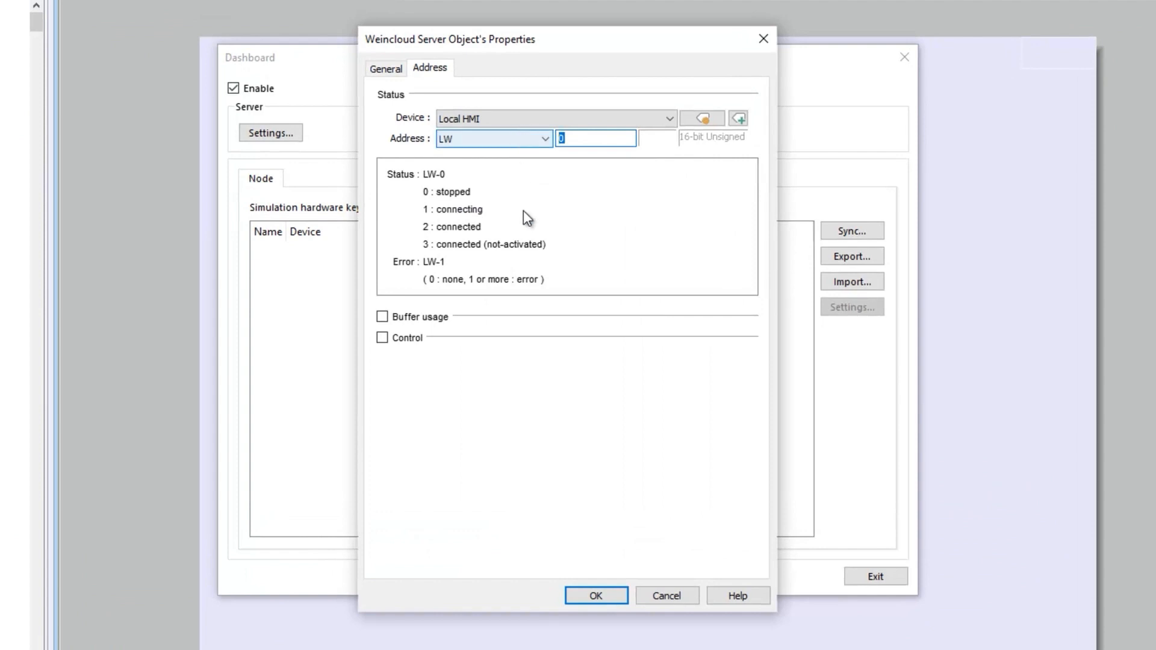
pyautogui.write('100')
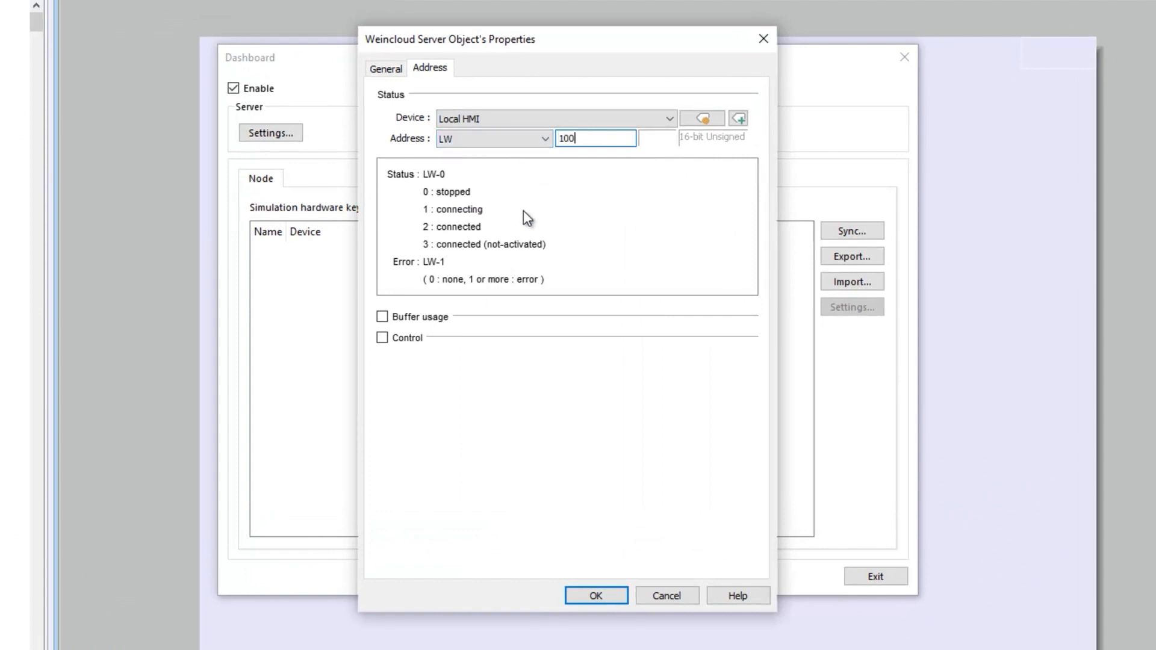
pyautogui.moveTo(565, 453)
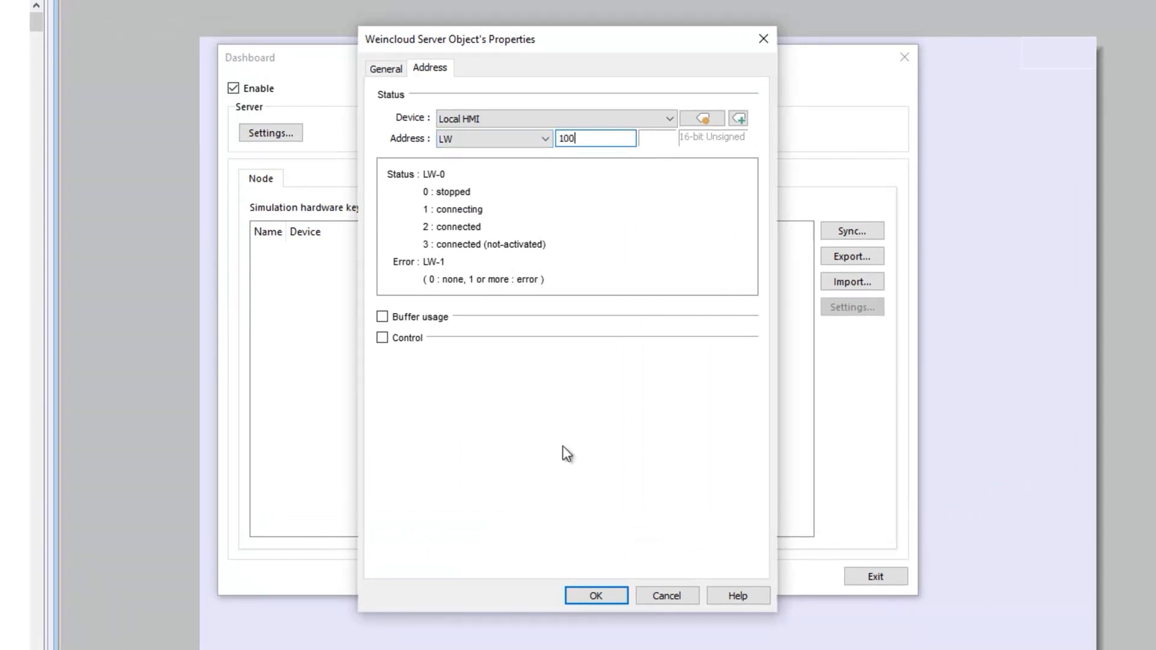
pyautogui.click(595, 594)
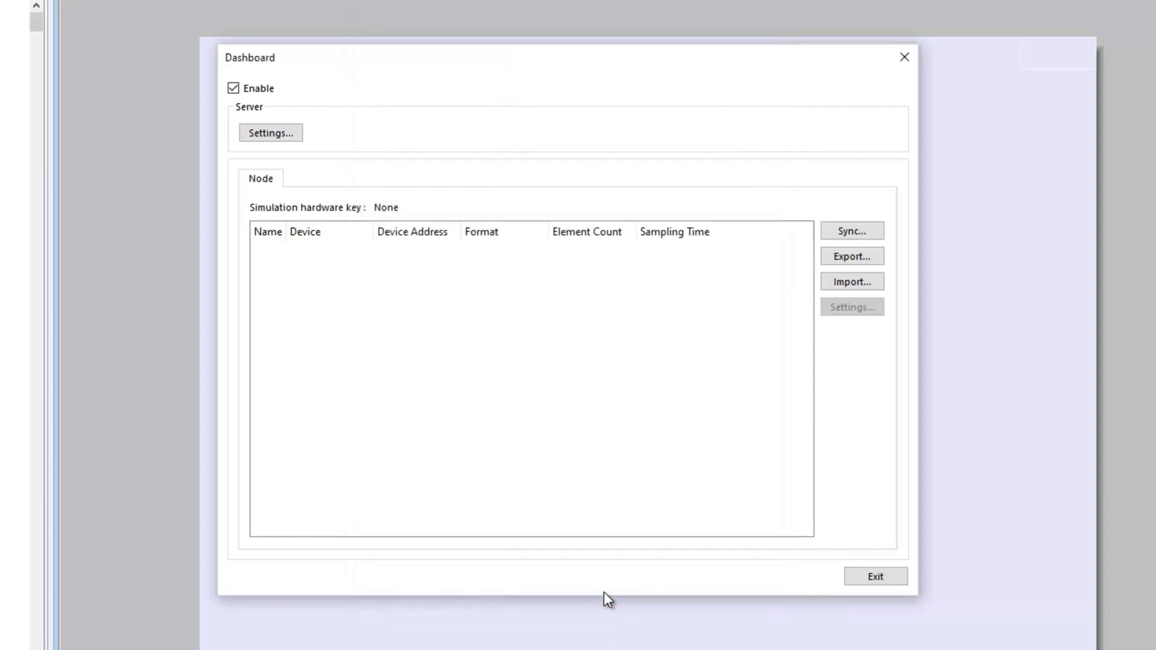
pyautogui.moveTo(774, 286)
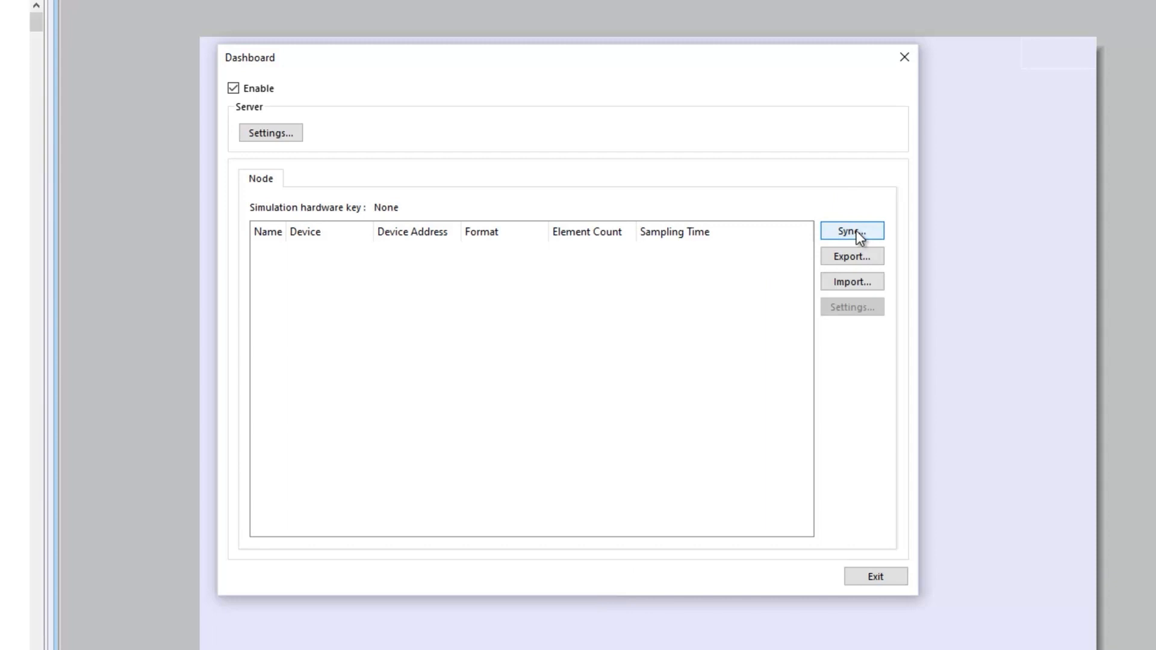
# Sync the 'machine1 temperature' tag from the last cMT HMI, Sean-cMT-F71E, into the dashboard nodes.
pyautogui.click(851, 230)
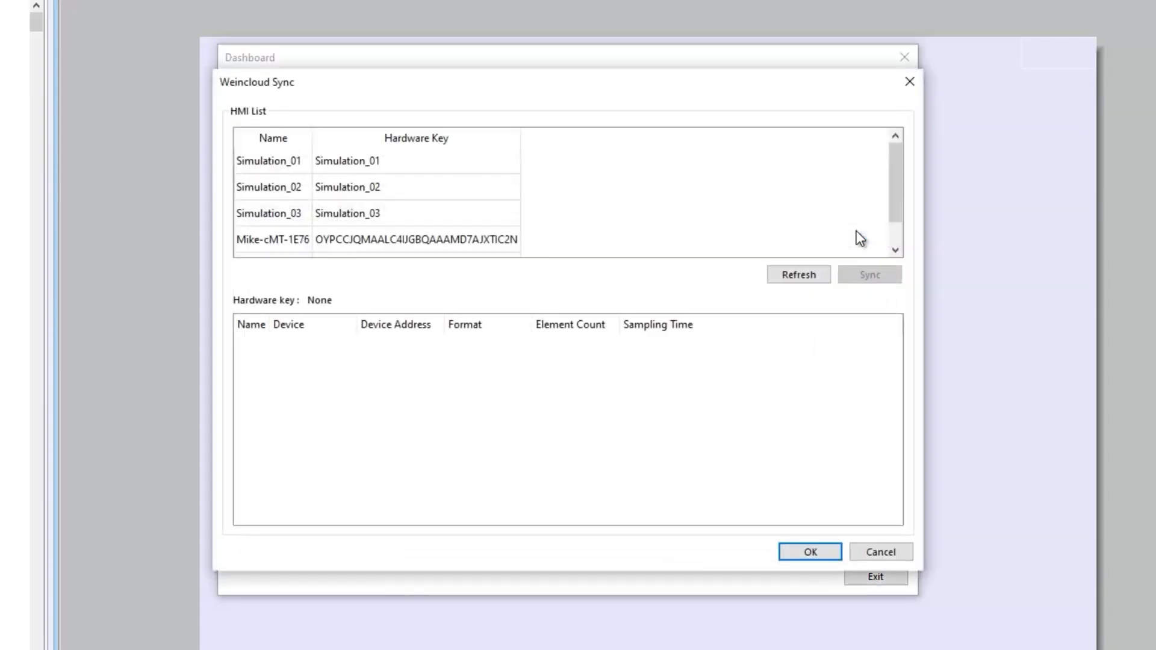
pyautogui.moveTo(863, 227)
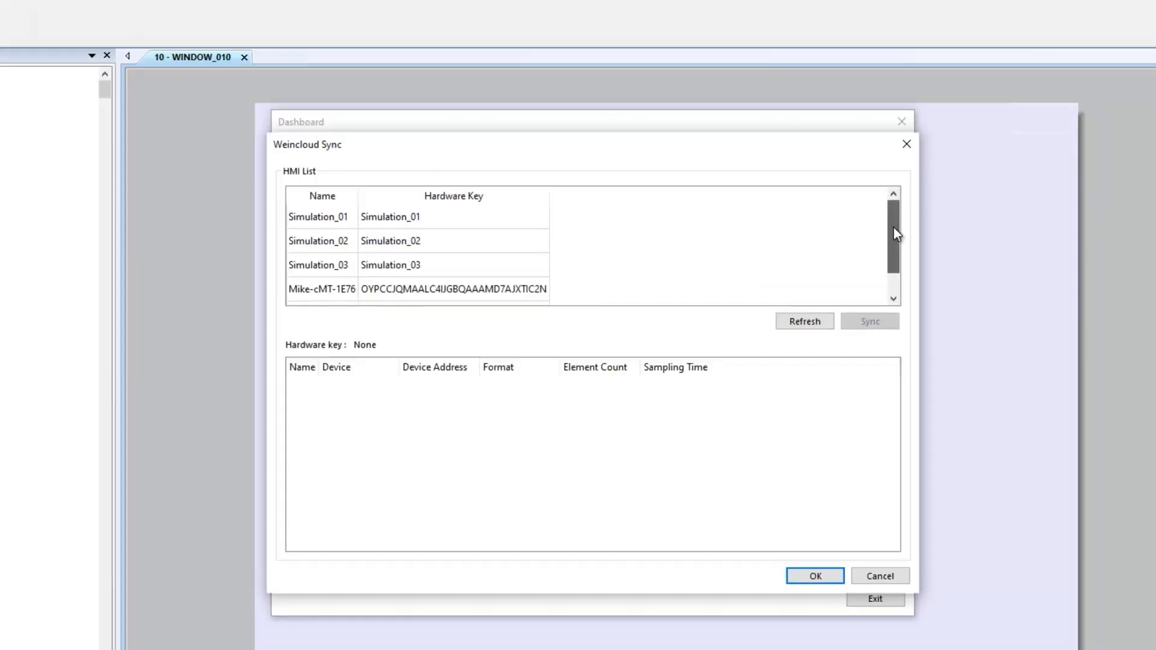
pyautogui.scroll(-3)
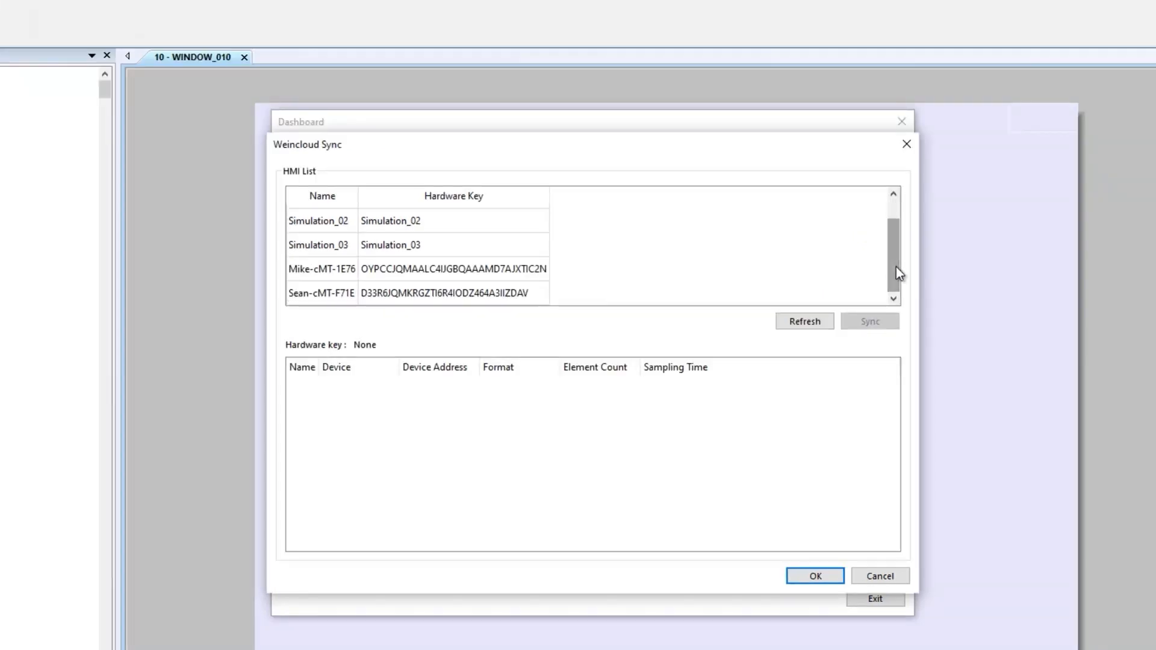
pyautogui.click(417, 293)
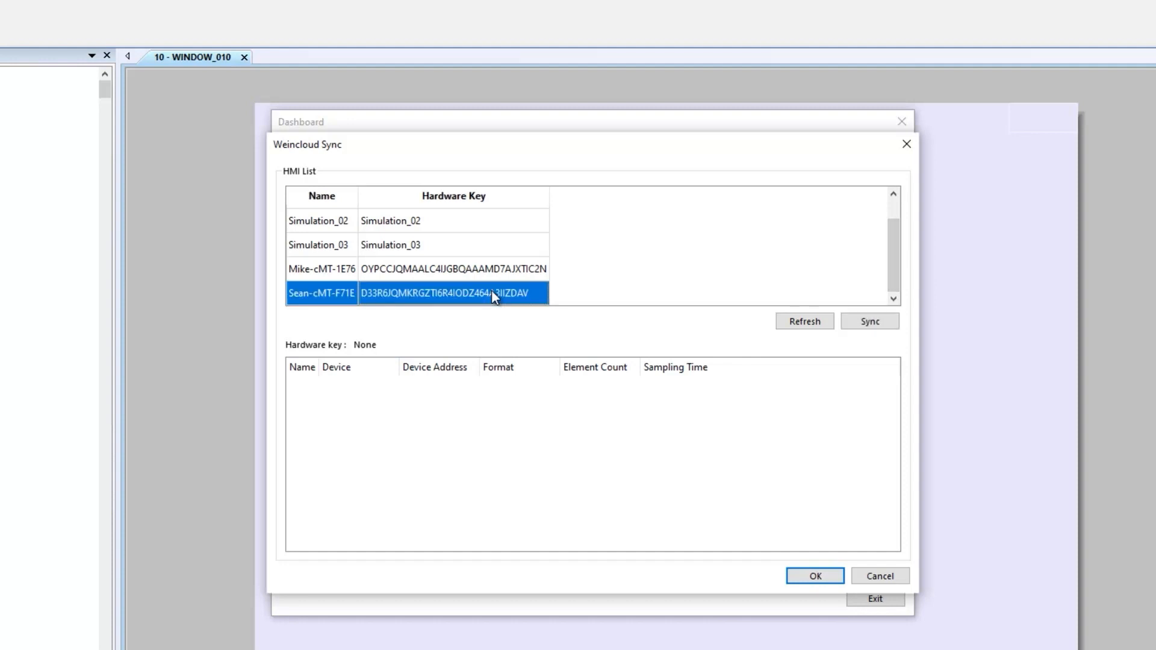
pyautogui.moveTo(581, 315)
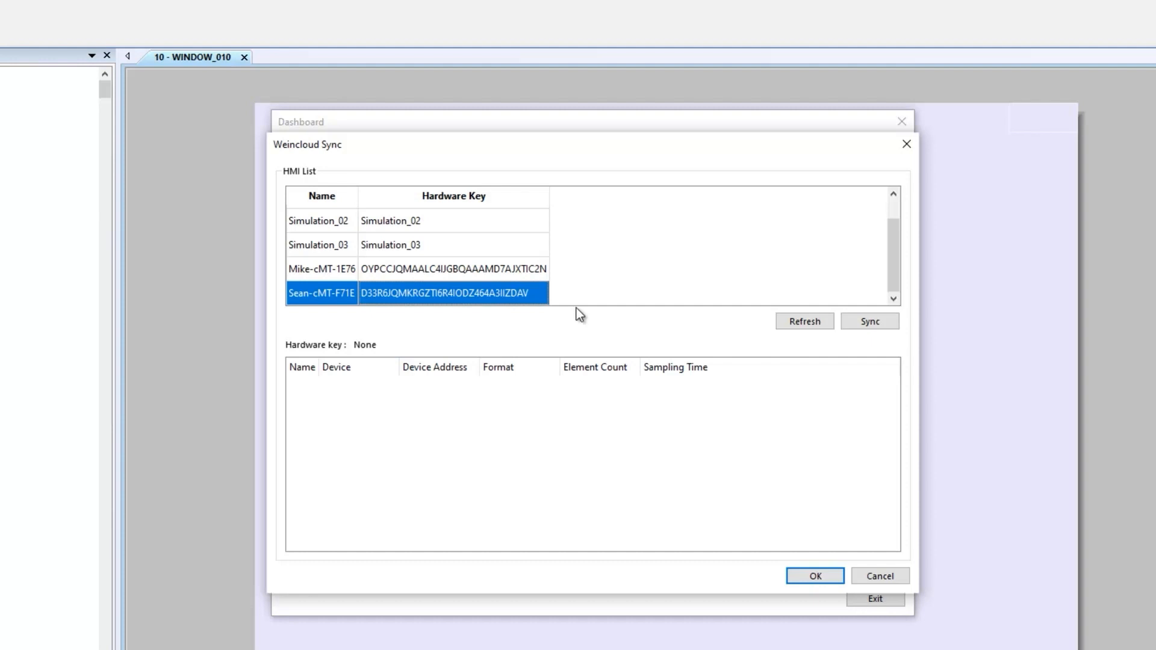
pyautogui.click(870, 321)
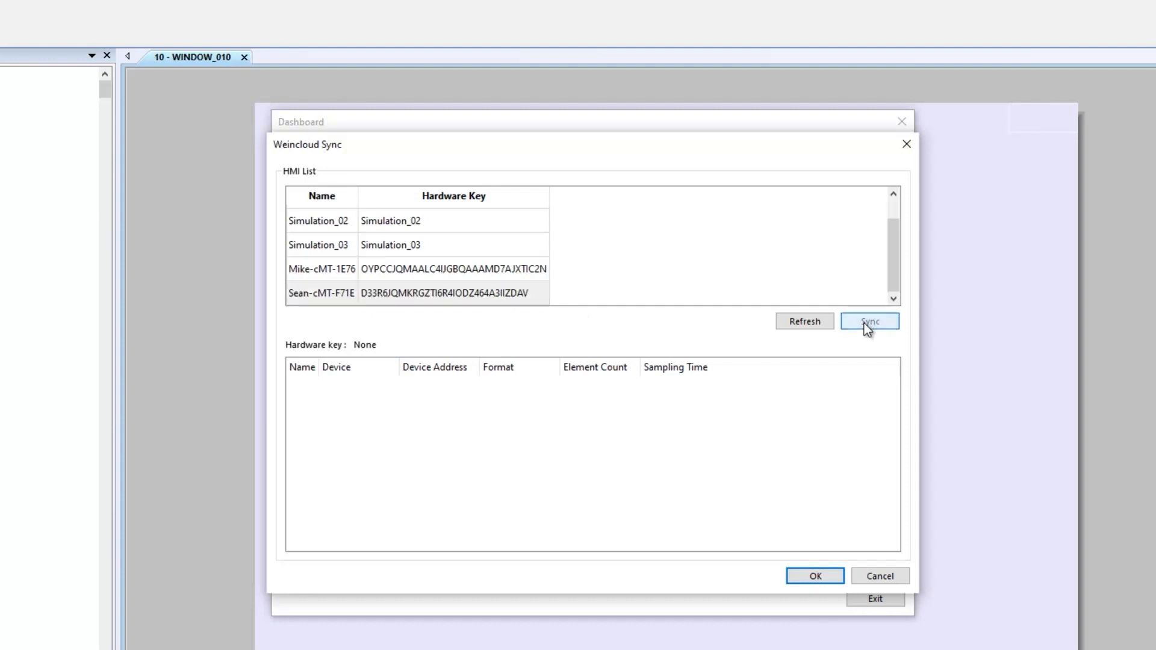
pyautogui.click(869, 321)
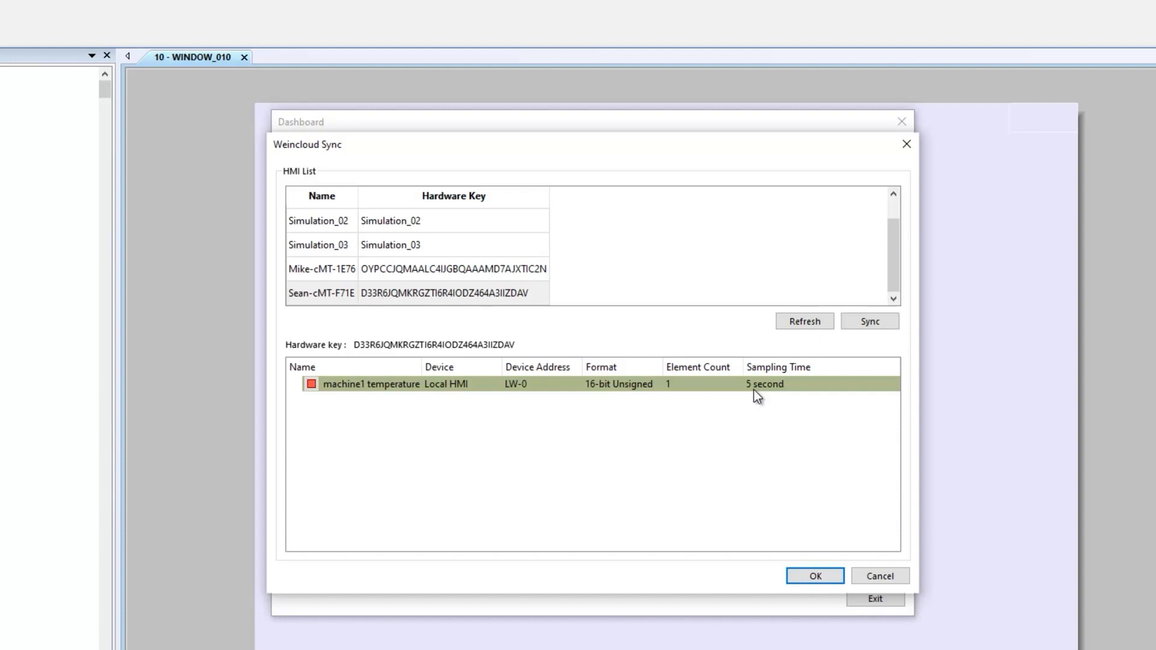
pyautogui.click(814, 576)
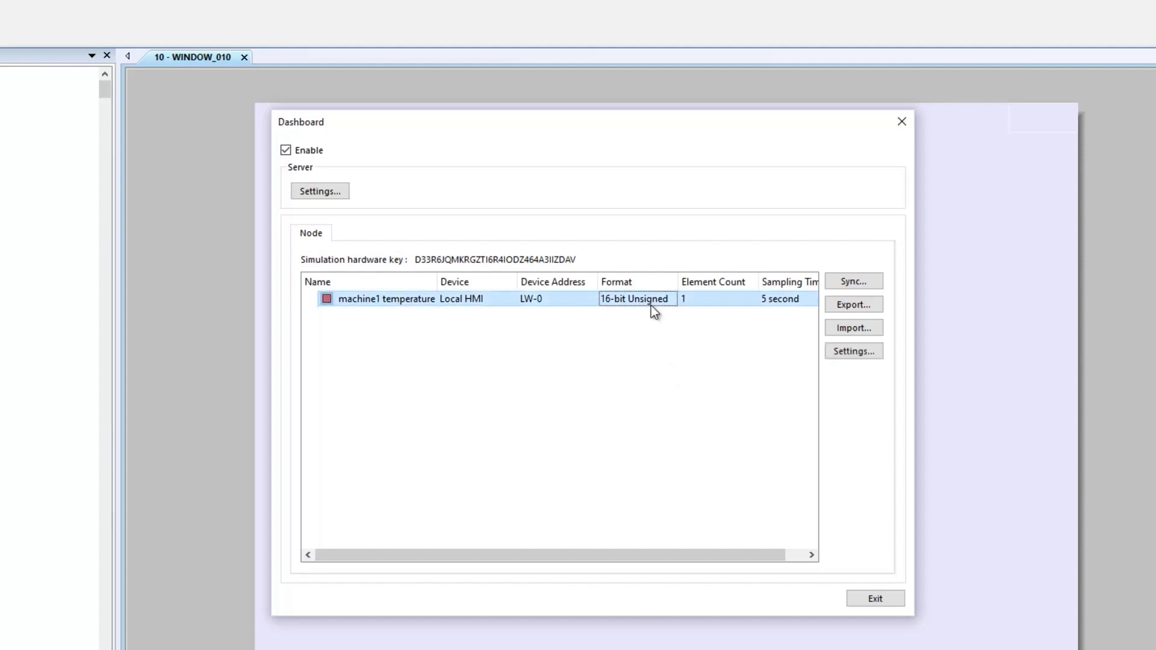
pyautogui.moveTo(726, 345)
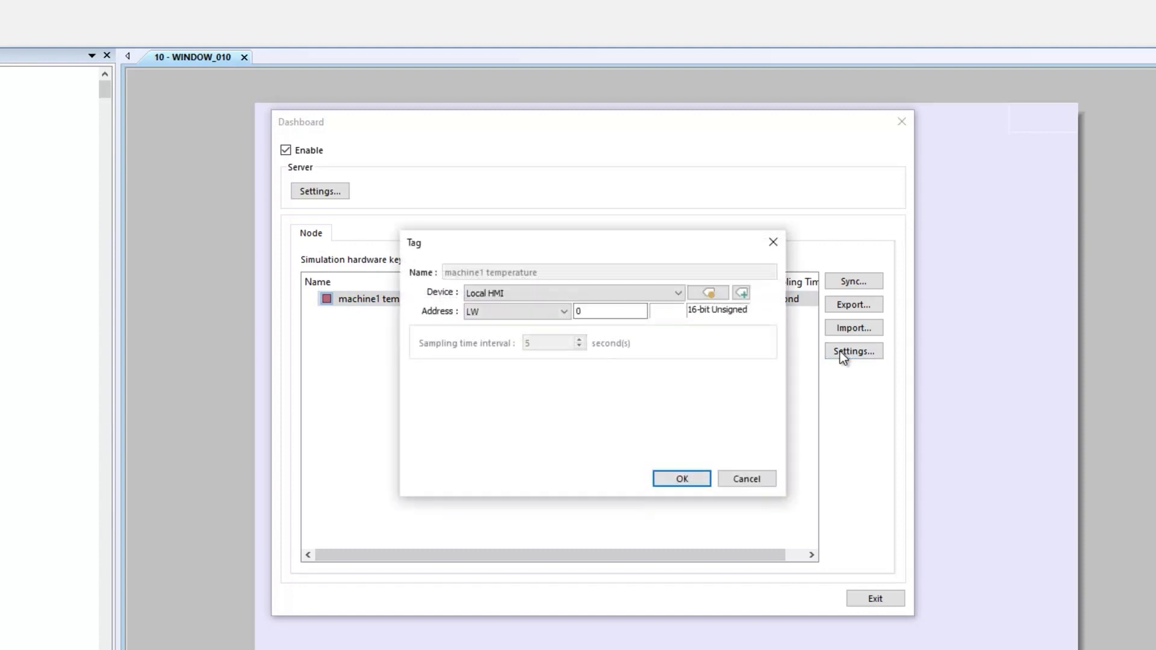
# Set the tag's device to Siemens S7-1200/S7-1500 with address DB1-0.
pyautogui.click(674, 293)
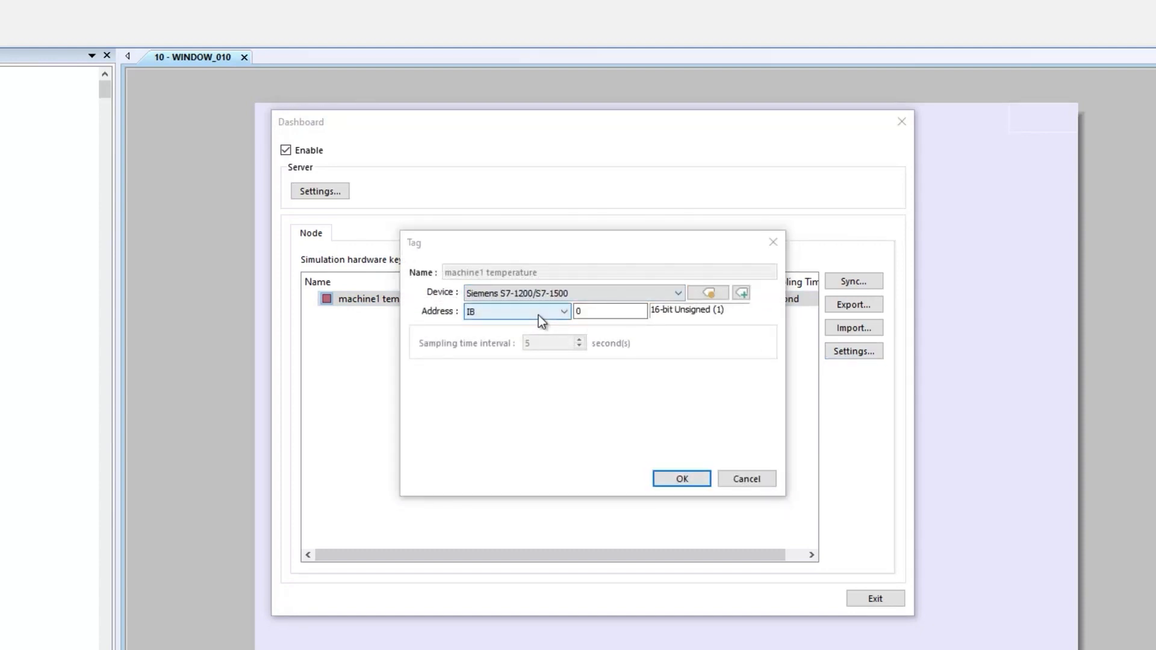
pyautogui.click(564, 311)
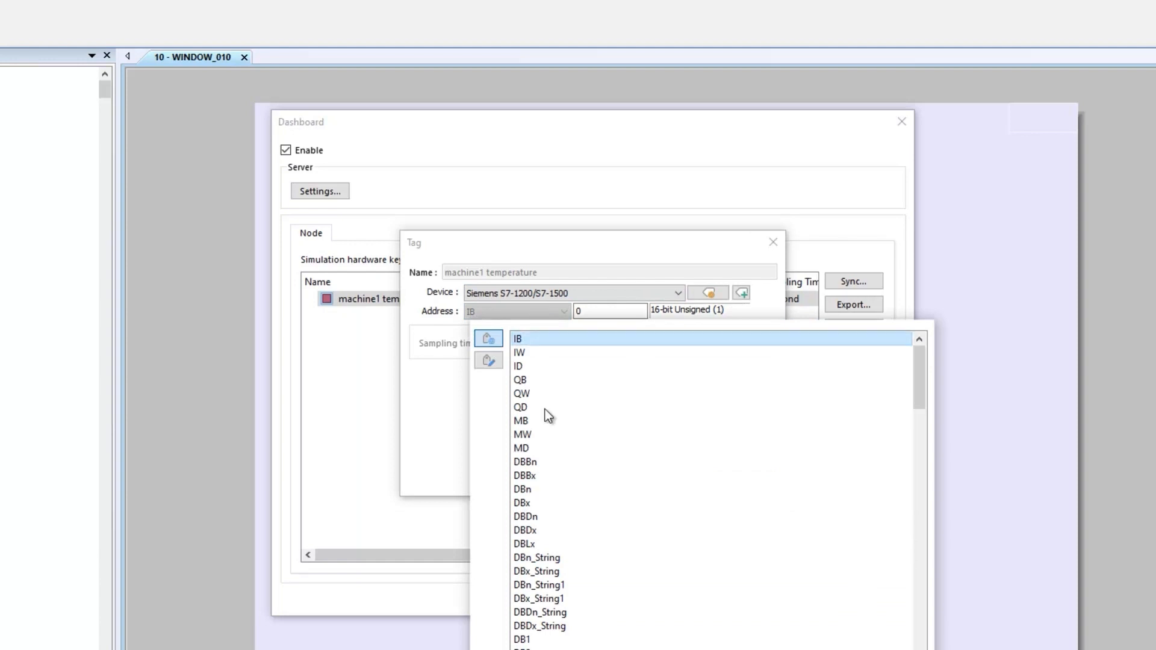
pyautogui.click(522, 640)
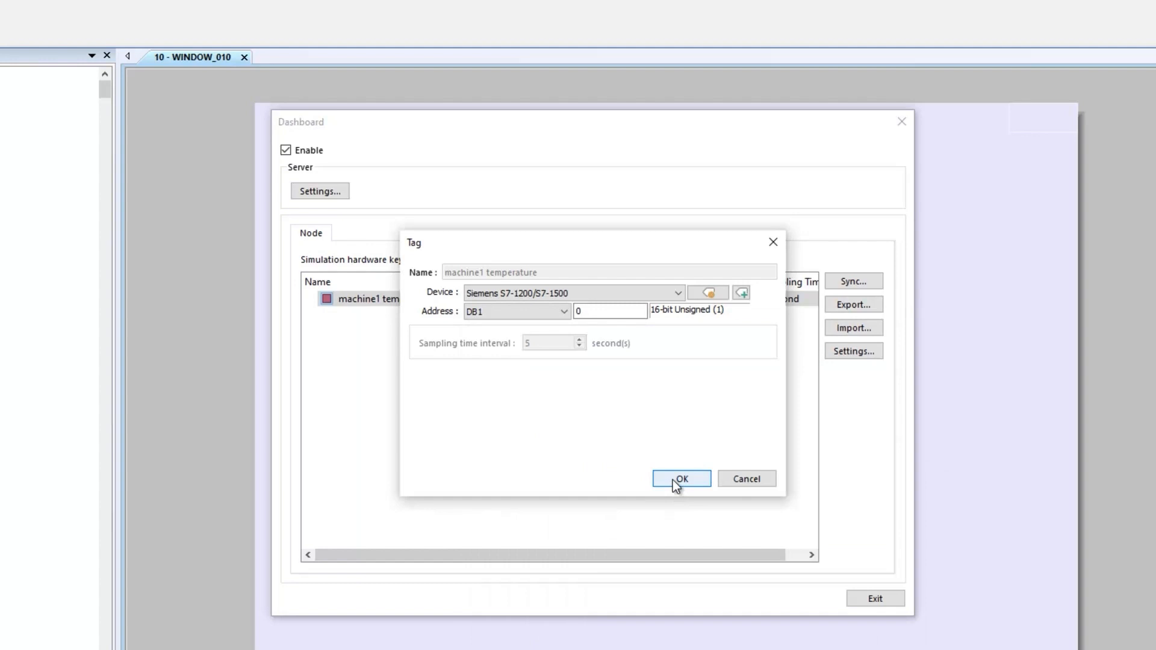
pyautogui.click(680, 478)
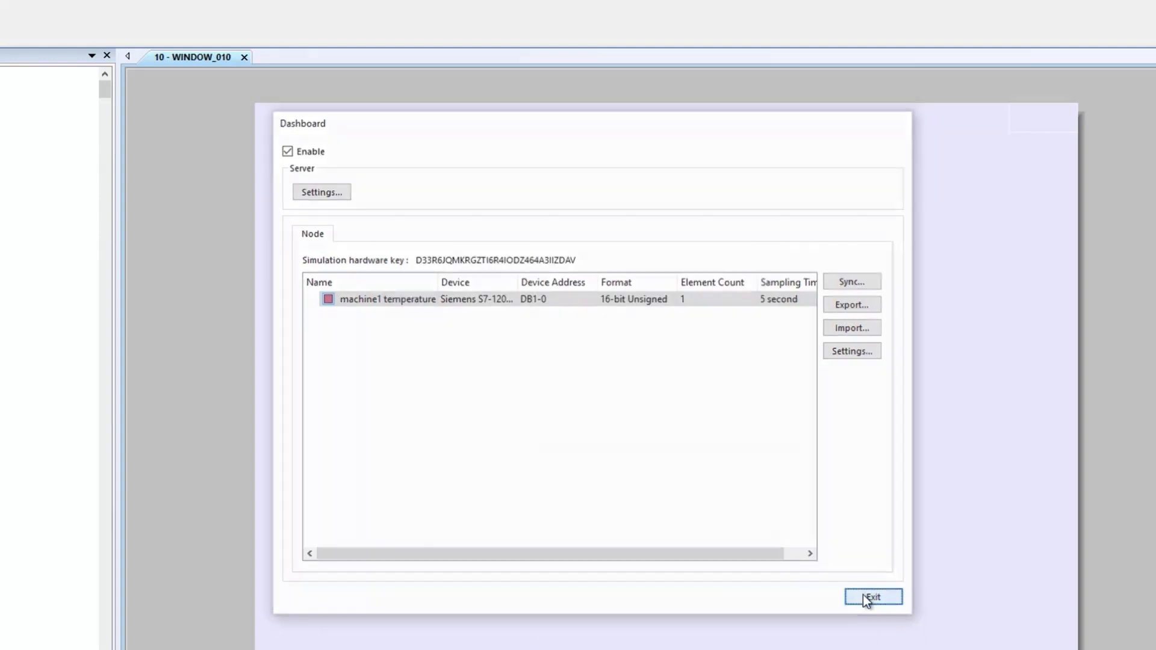
# Exit the EasyBuilder Pro Dashboard dialog.
pyautogui.click(872, 596)
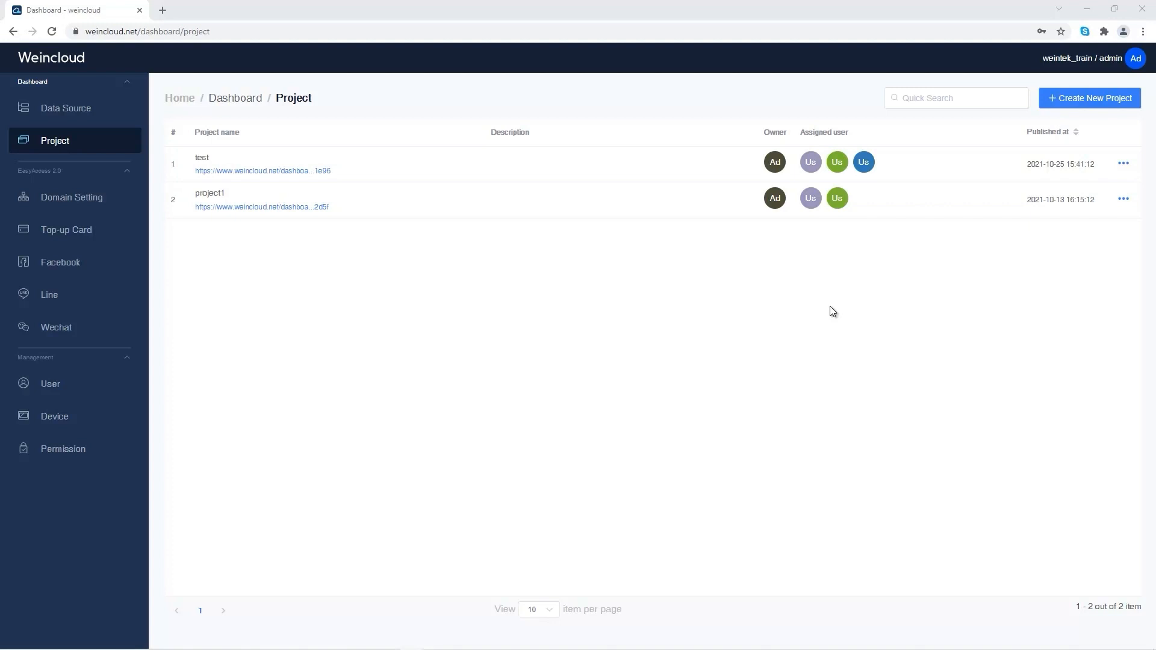
# Create a Weincloud dashboard project called 'demo' and open it in the editor.
pyautogui.press('ctrl+plus')
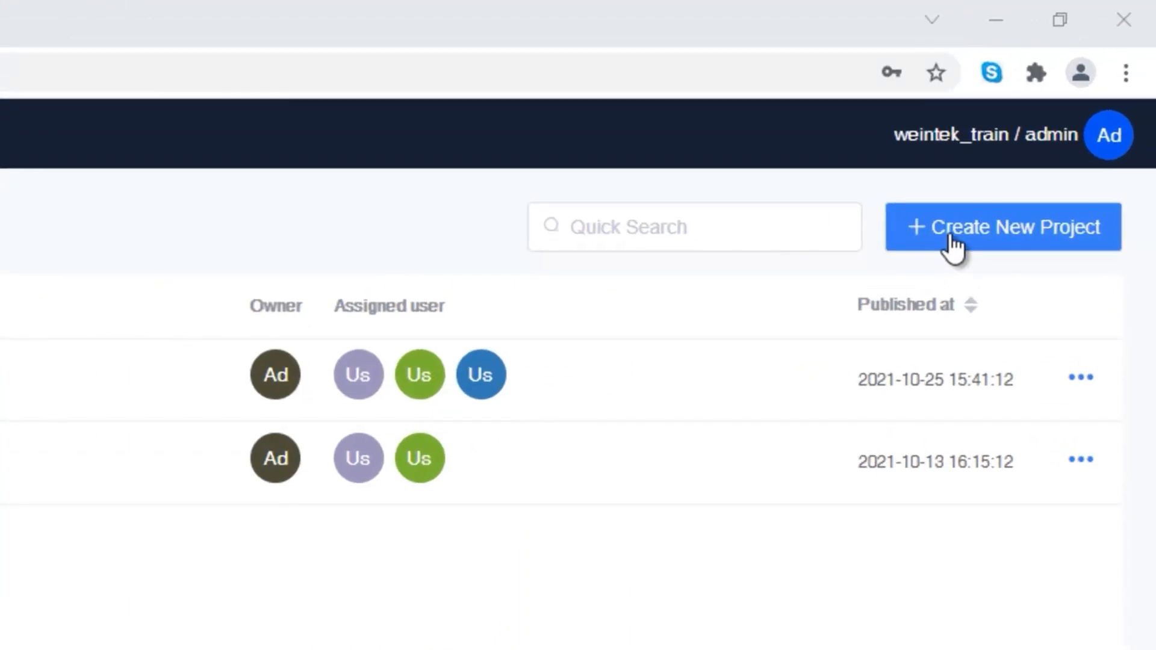
pyautogui.click(1001, 226)
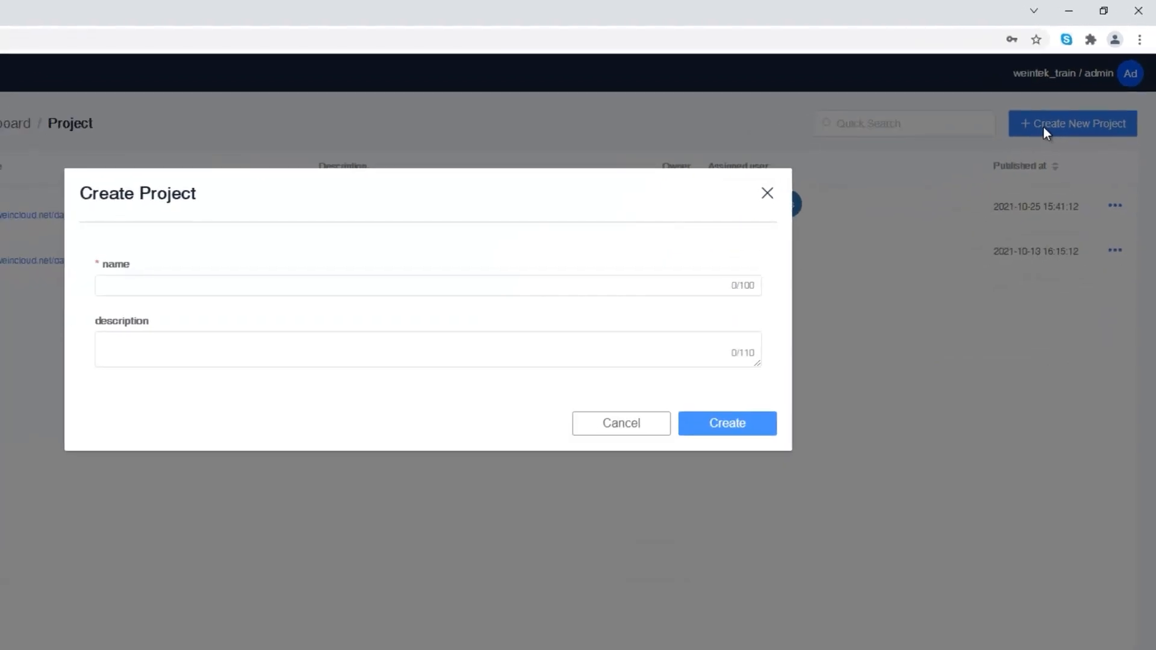
pyautogui.moveTo(1039, 136)
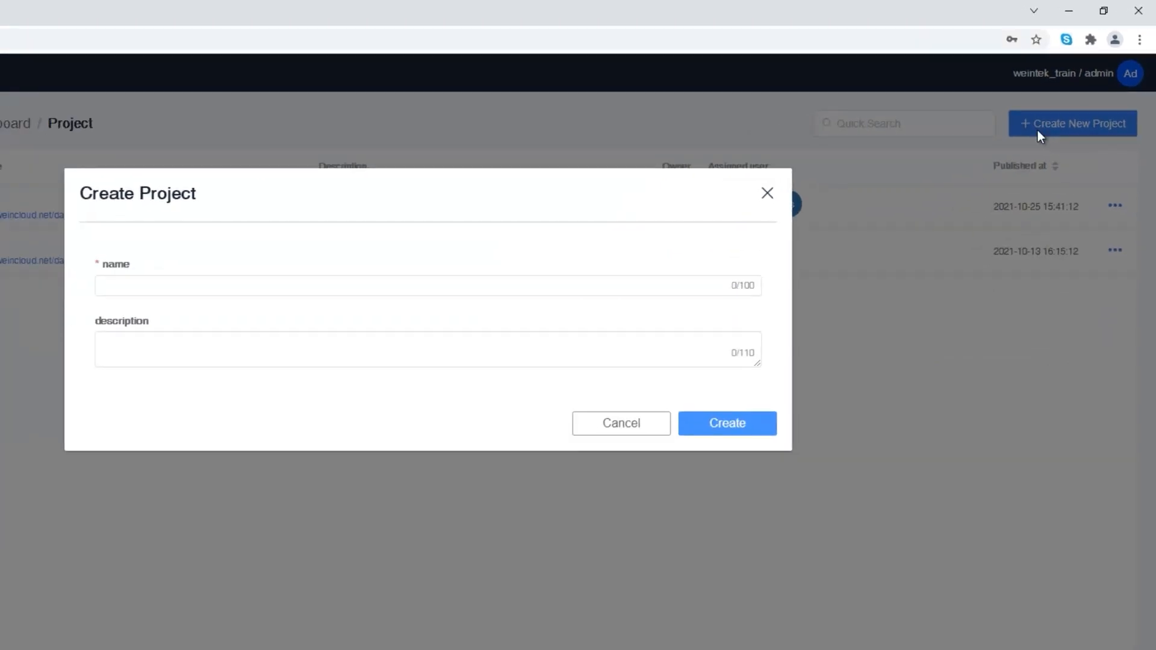
pyautogui.click(427, 285)
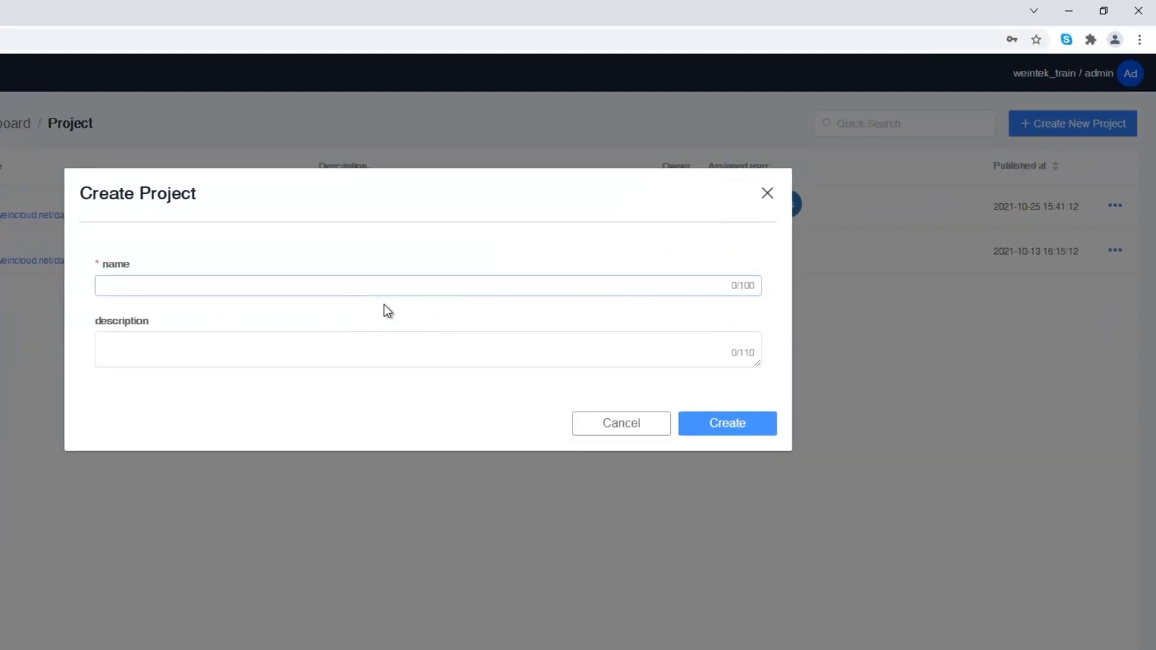
pyautogui.write('demo')
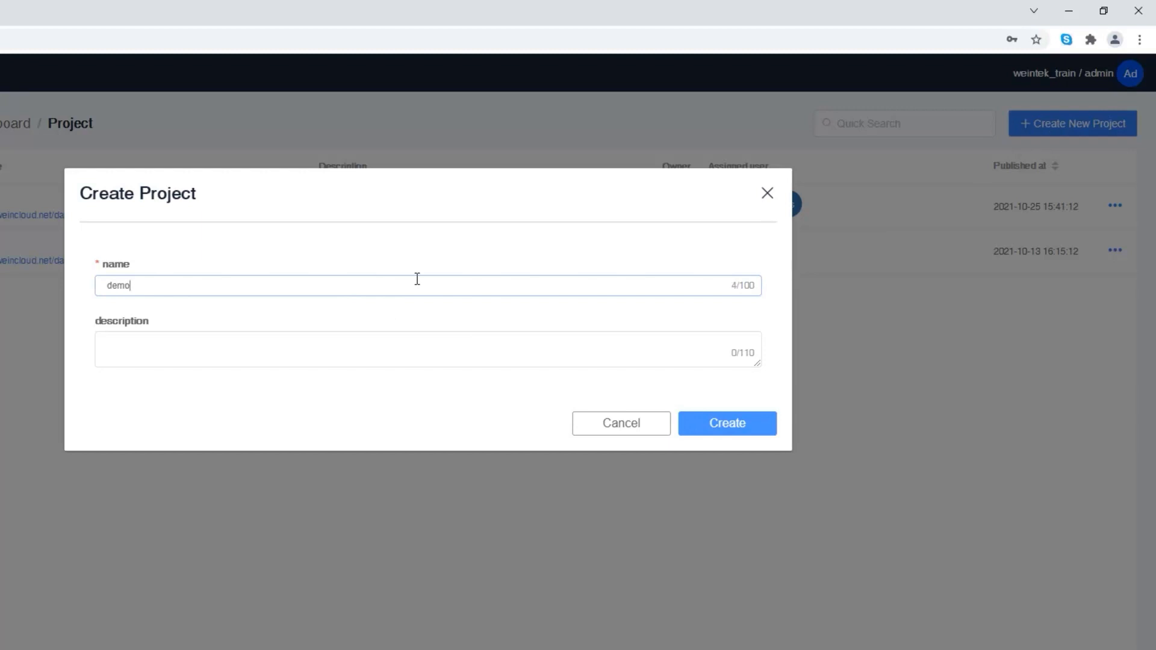
pyautogui.click(725, 423)
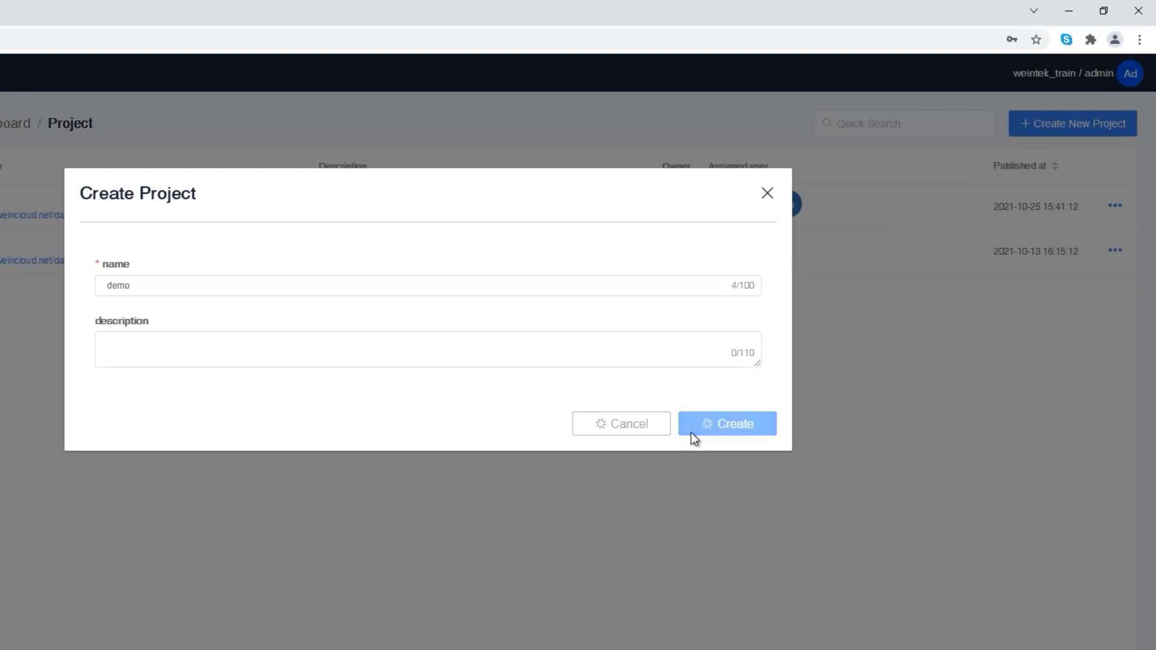
pyautogui.click(726, 424)
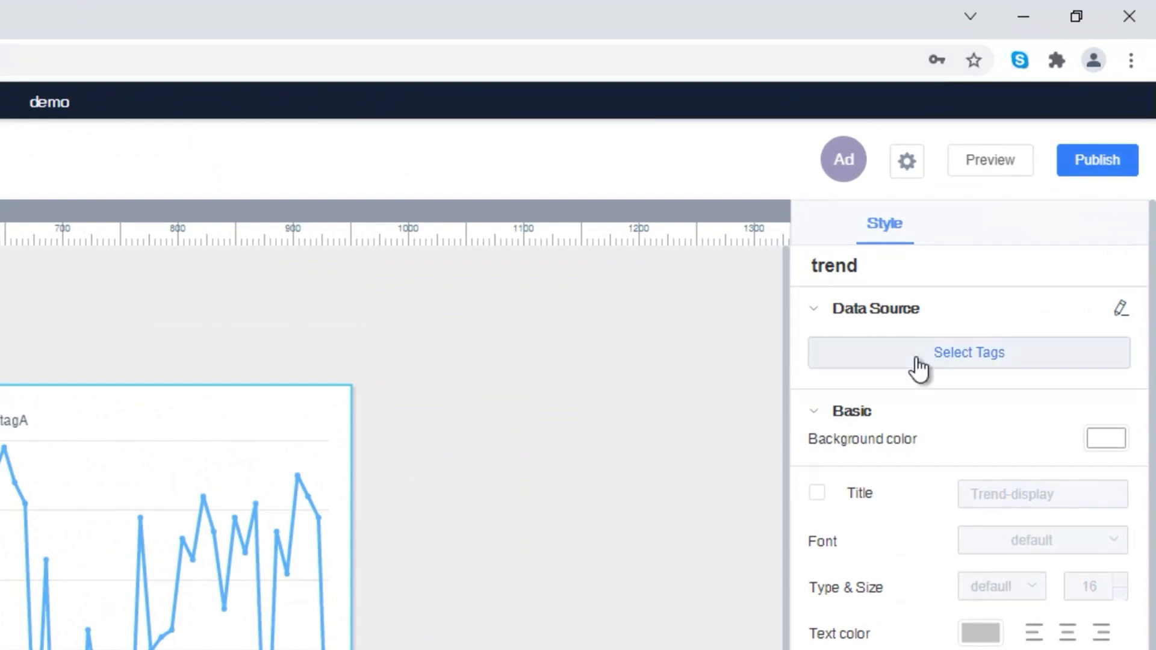
# Bind the trend widget to Sean-cMT-F71E's 'machine1 temperature' tag and save.
pyautogui.click(968, 353)
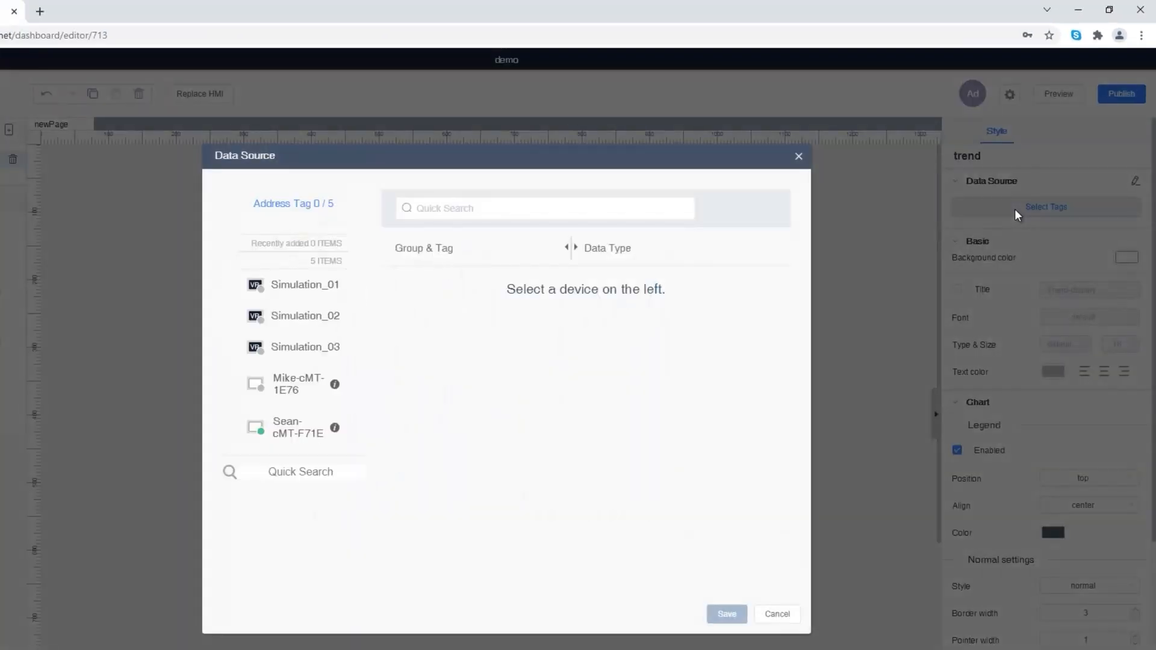
pyautogui.moveTo(335, 427)
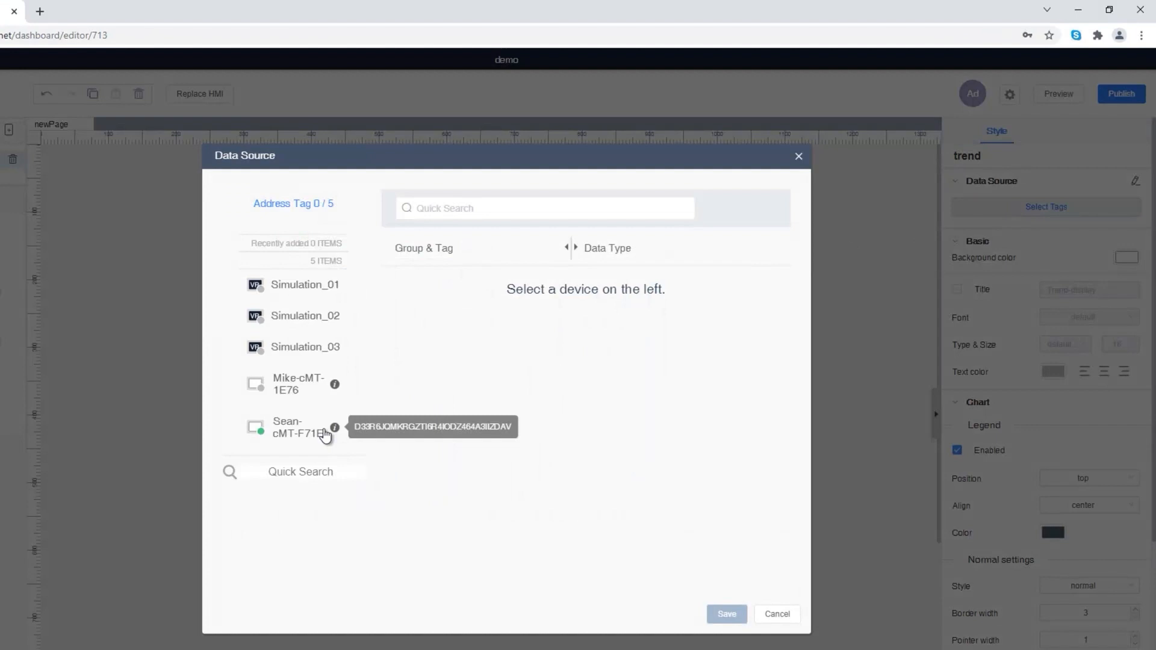
pyautogui.click(295, 427)
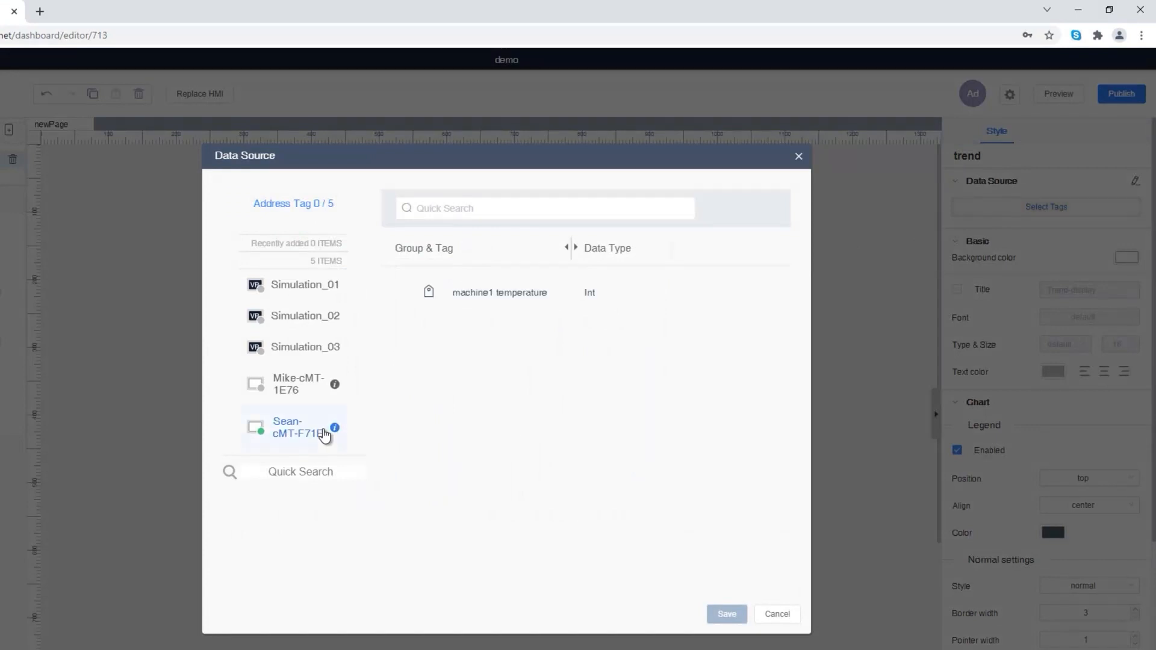
pyautogui.click(499, 292)
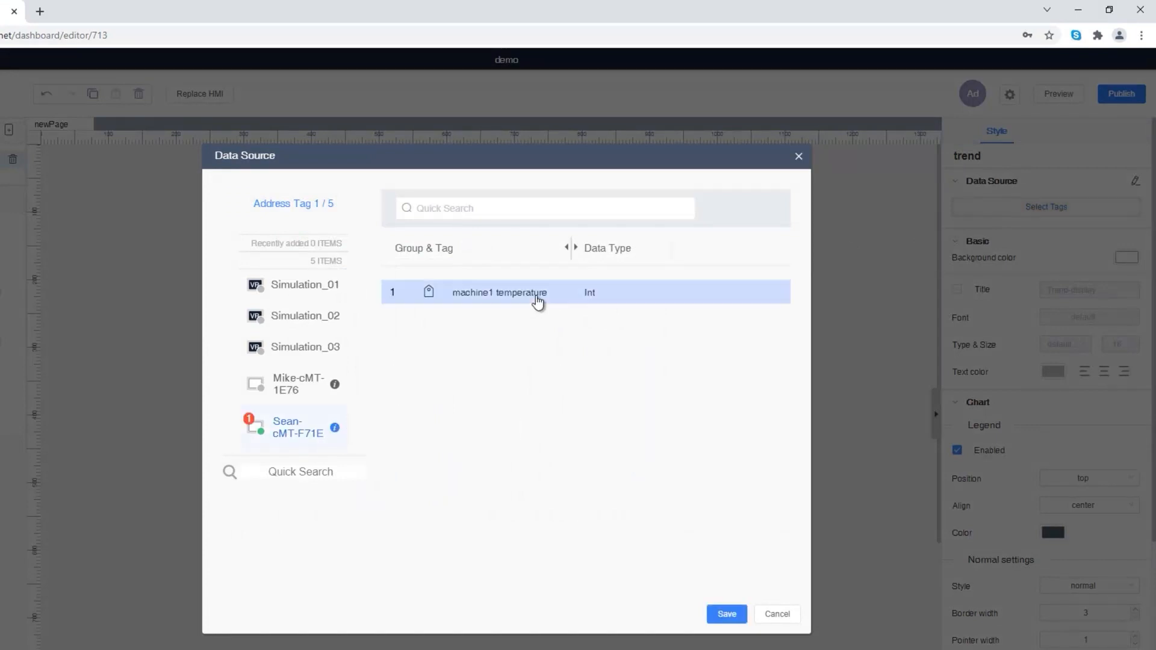
pyautogui.moveTo(708, 607)
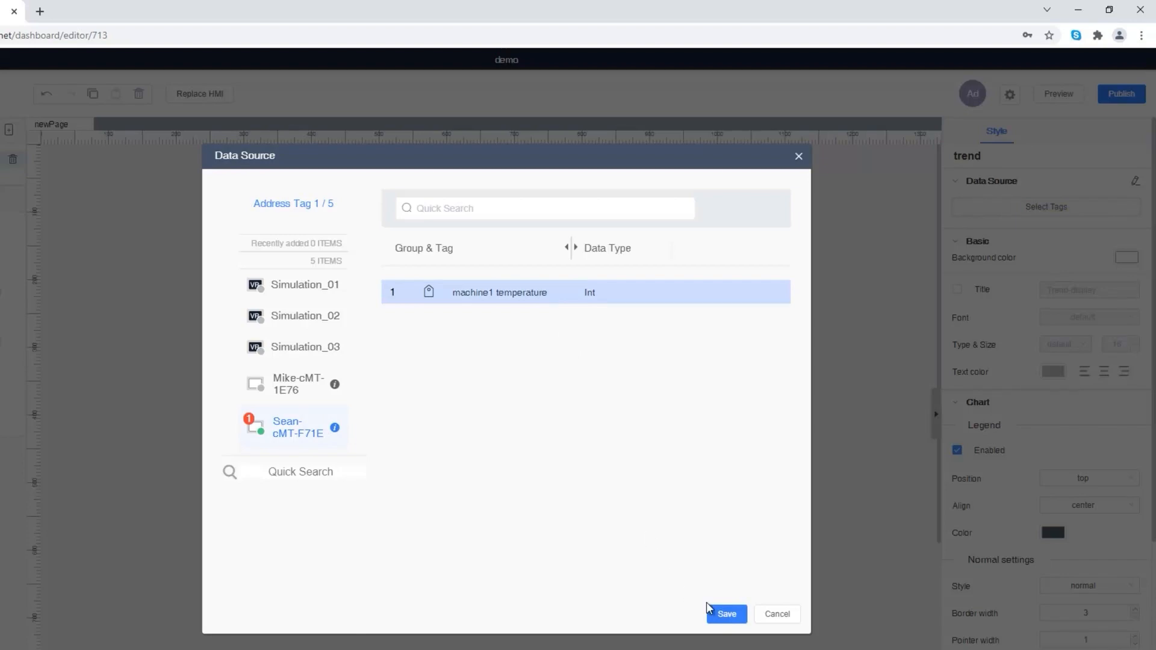
pyautogui.click(725, 614)
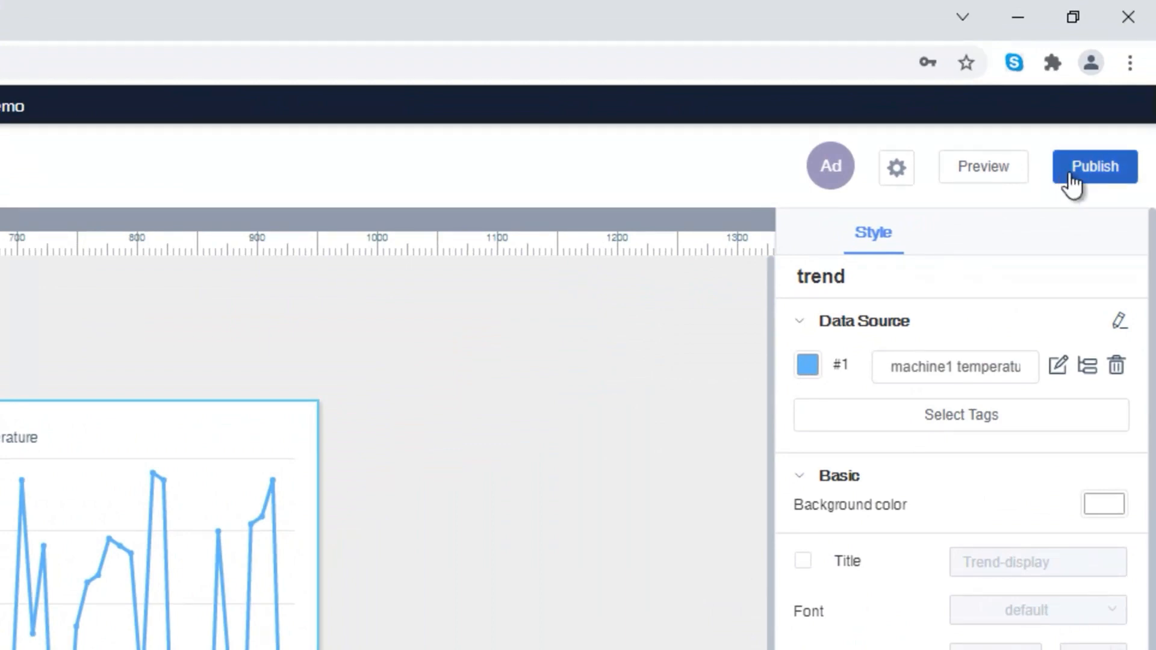
# Publish 'demo' with 'Anyone with the link can View' access and open the live site.
pyautogui.click(1094, 167)
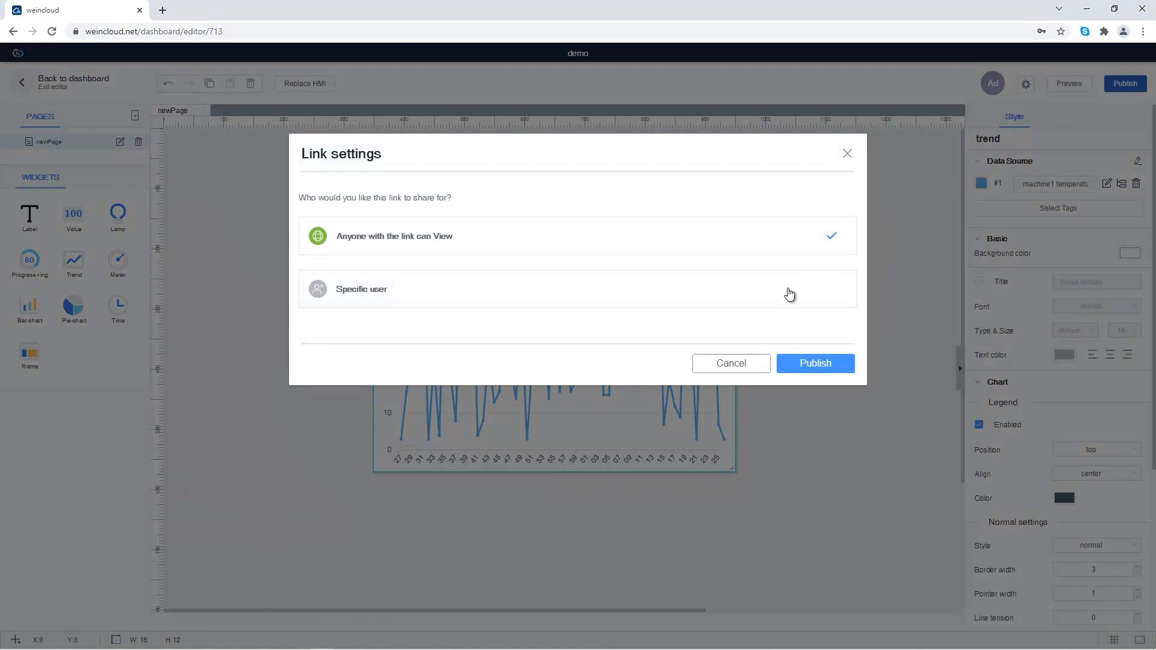
pyautogui.moveTo(787, 297)
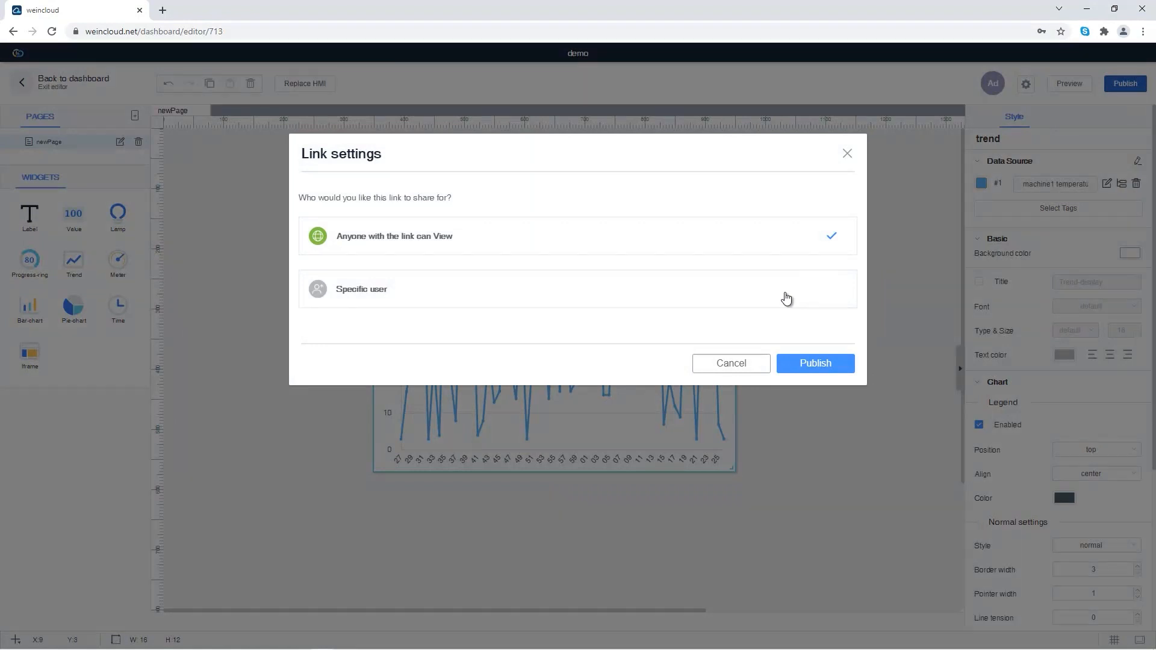
pyautogui.moveTo(798, 320)
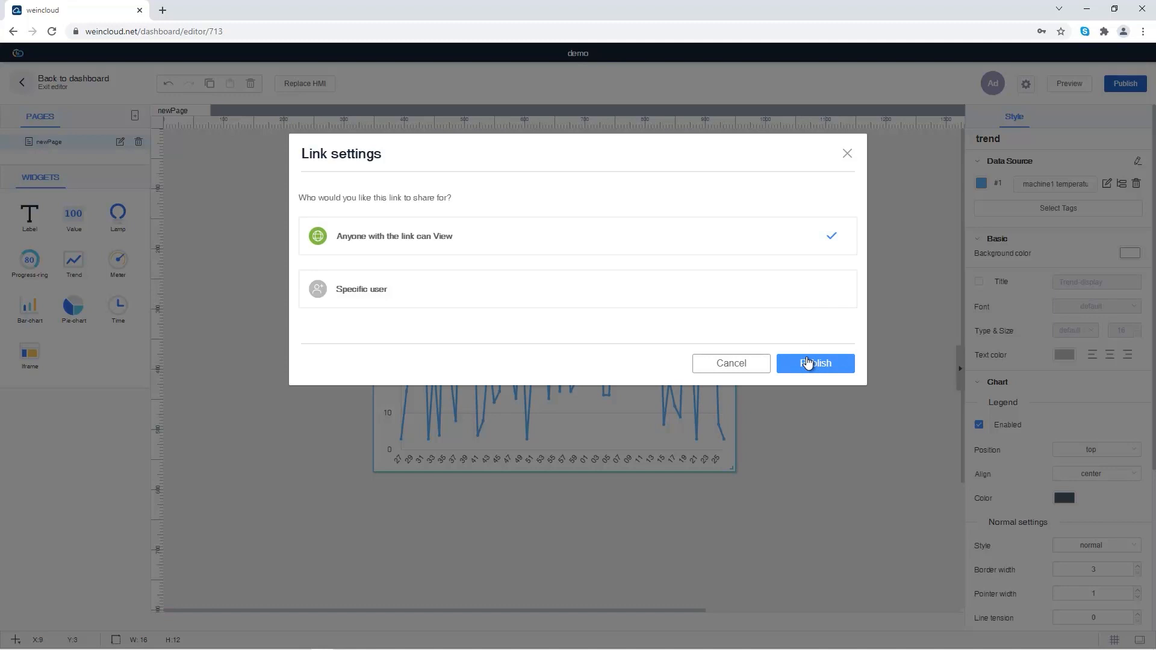
pyautogui.click(814, 362)
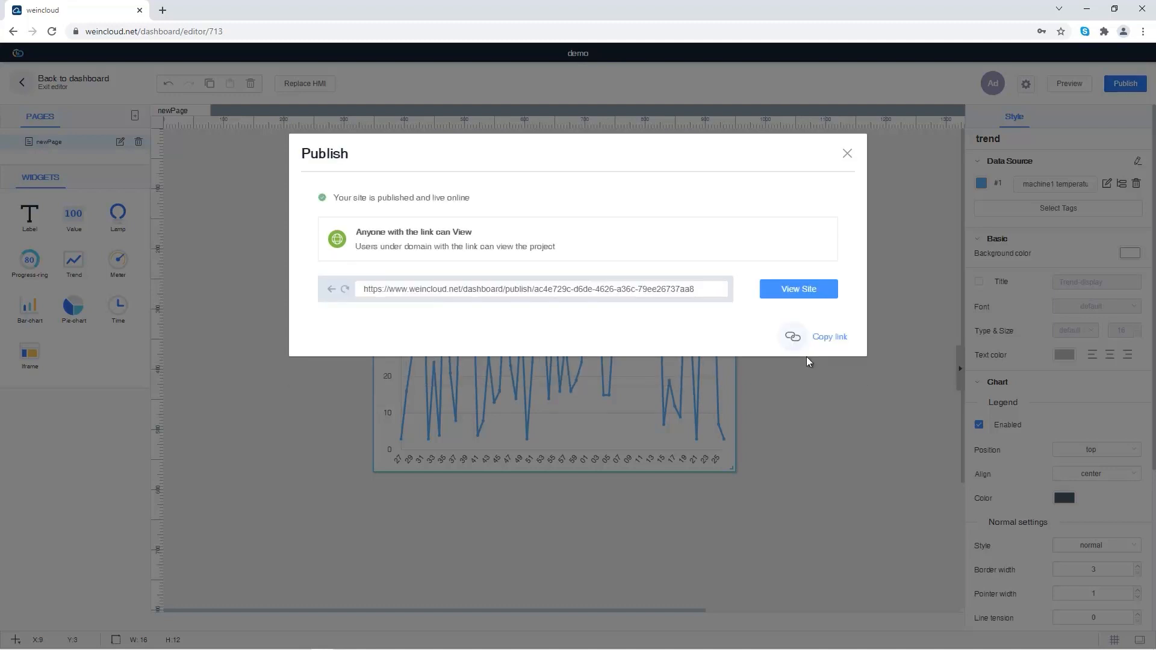
pyautogui.click(798, 288)
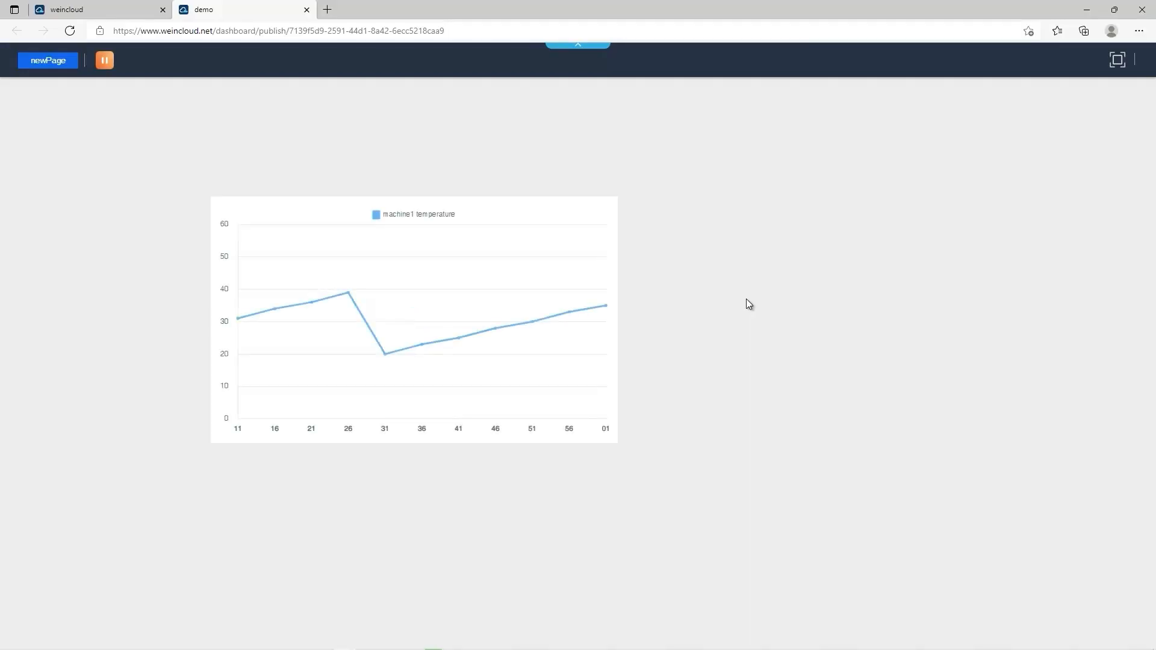